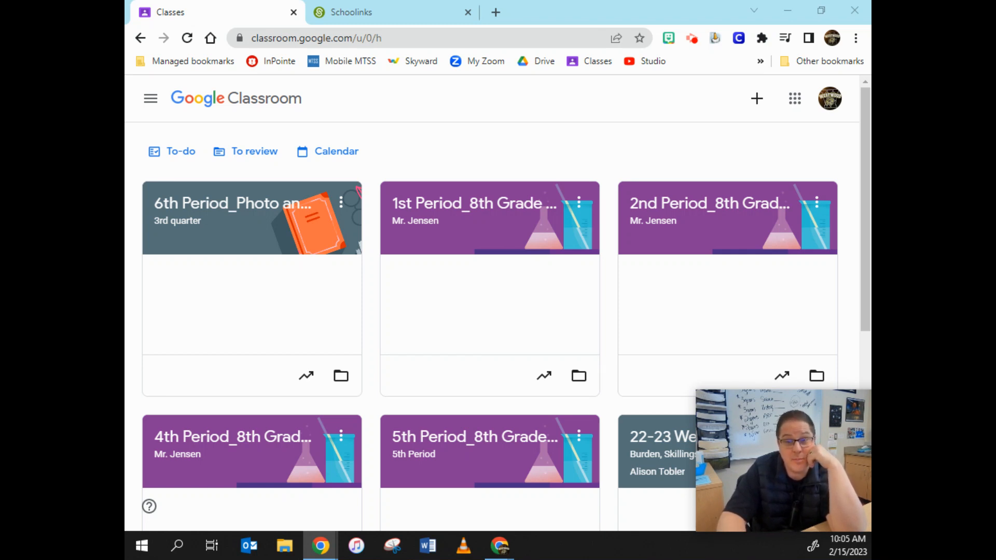
pyautogui.moveTo(496, 213)
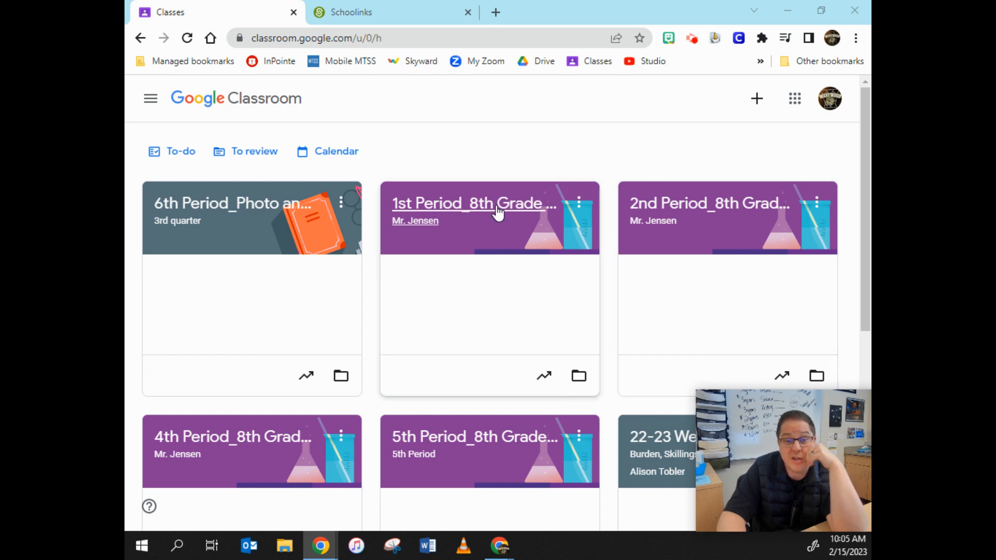
# - Expand the School Links Link post in the 1st Period 8th Grade Science Classwork
pyautogui.click(473, 203)
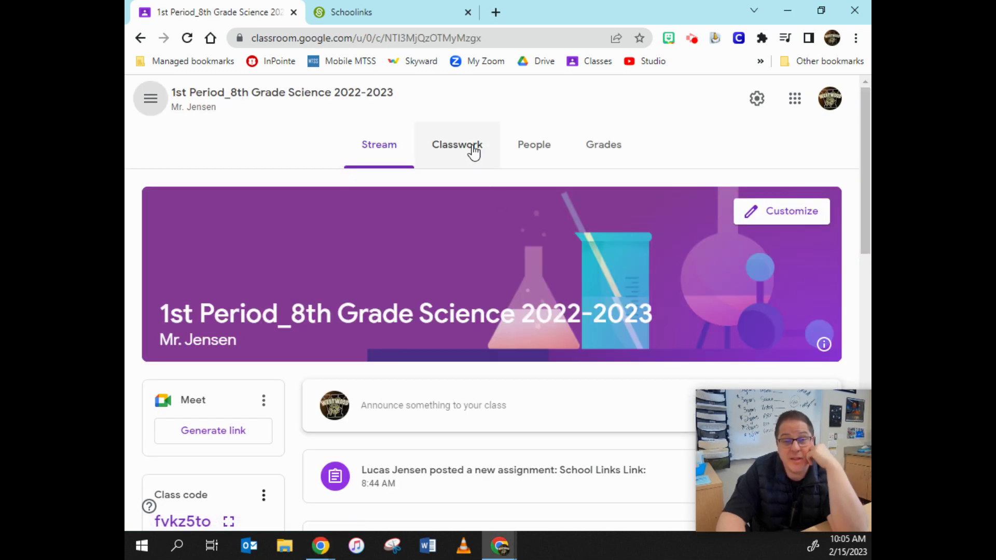
pyautogui.click(457, 144)
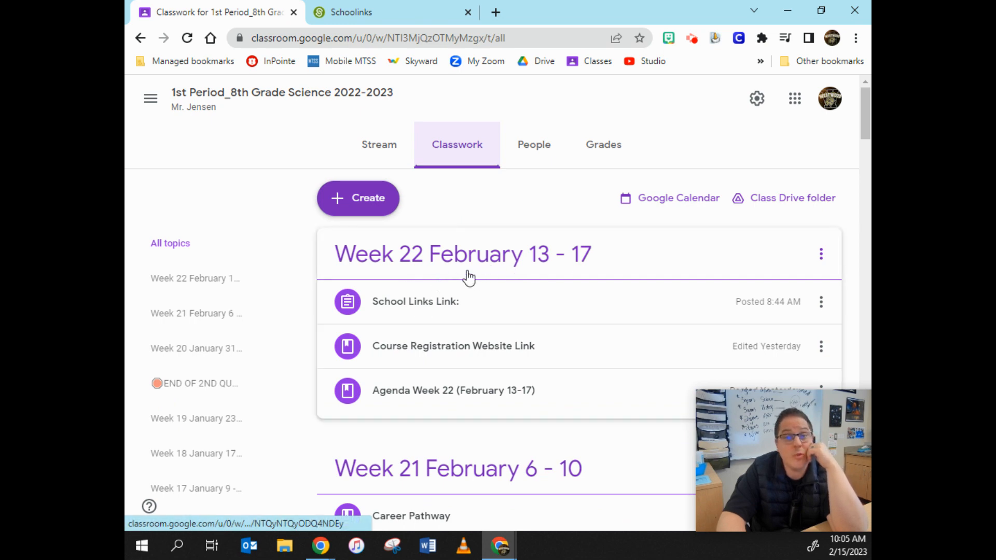
pyautogui.moveTo(403, 310)
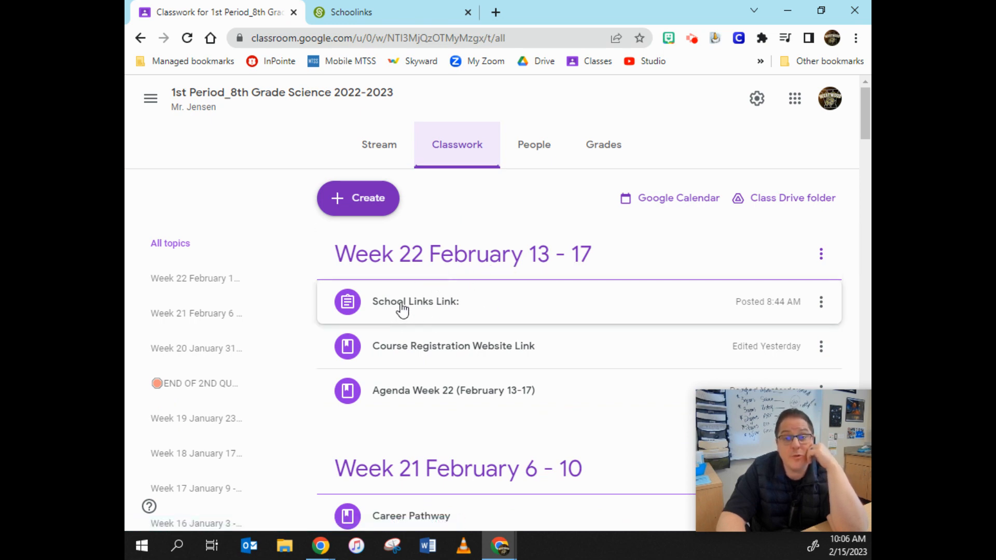
pyautogui.click(416, 301)
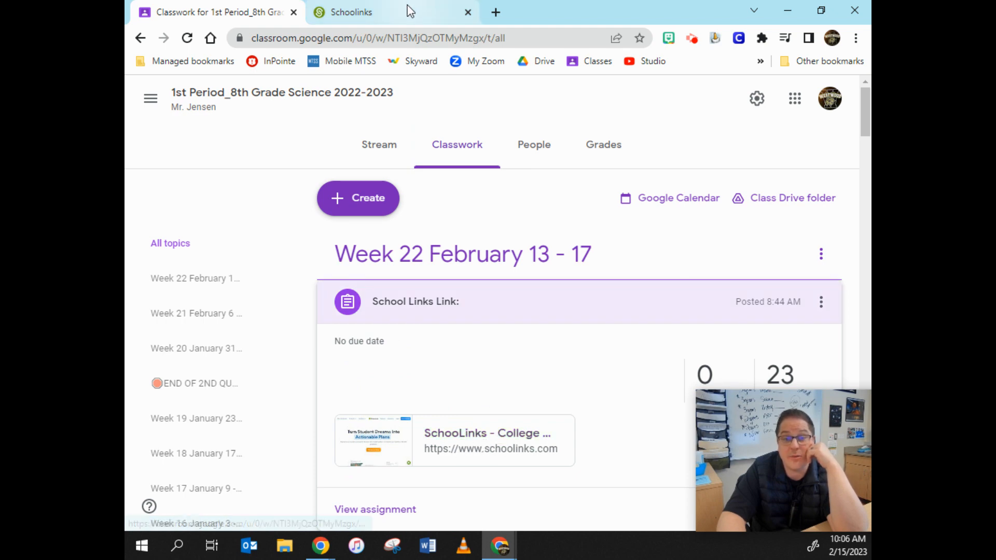
# - Switch to the Schoolinks browser tab showing the student's To Do List
pyautogui.click(349, 12)
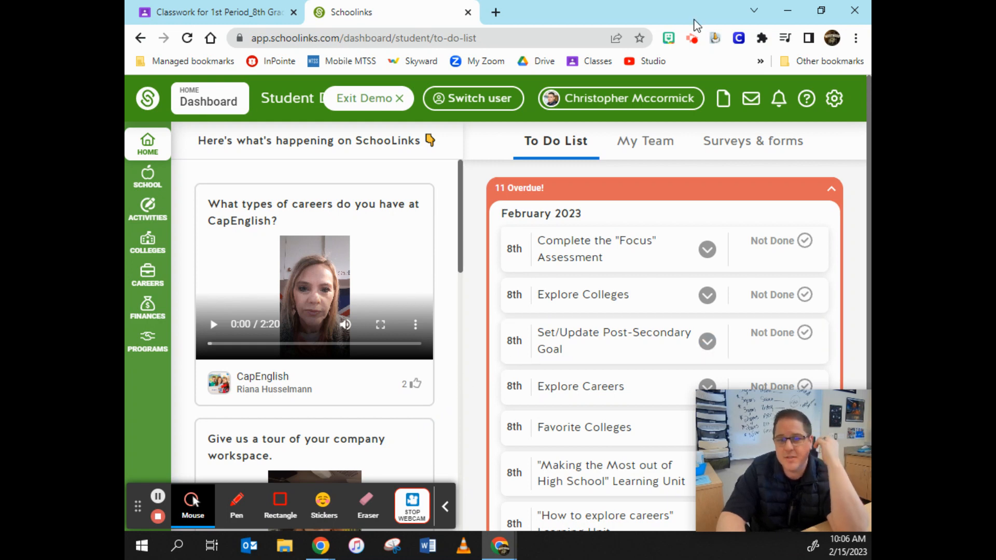
pyautogui.moveTo(620, 98)
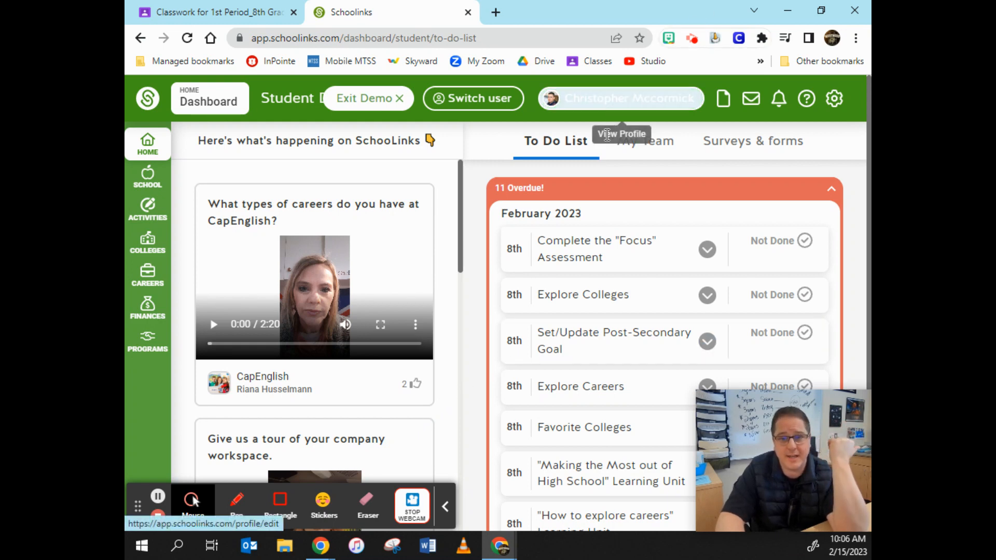
pyautogui.moveTo(680, 9)
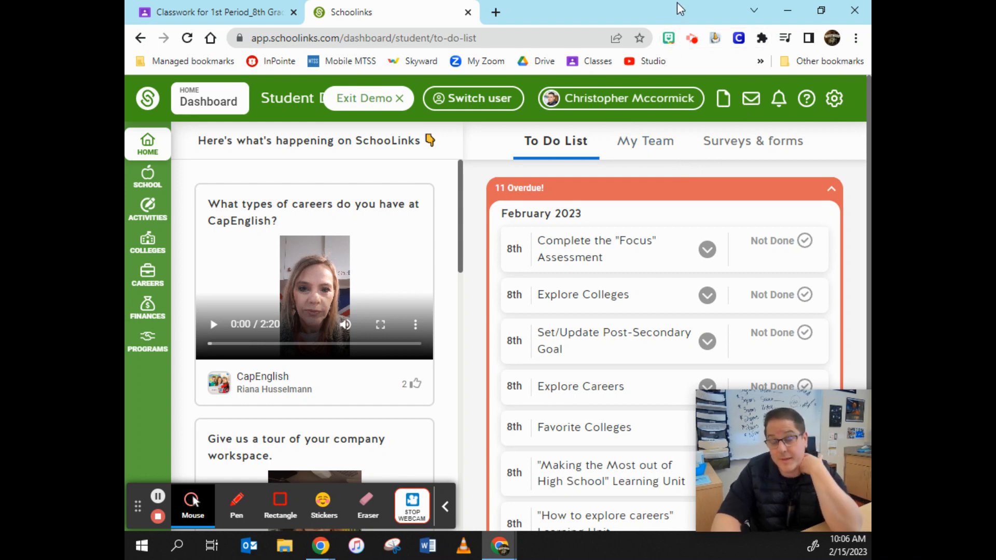
pyautogui.moveTo(676, 23)
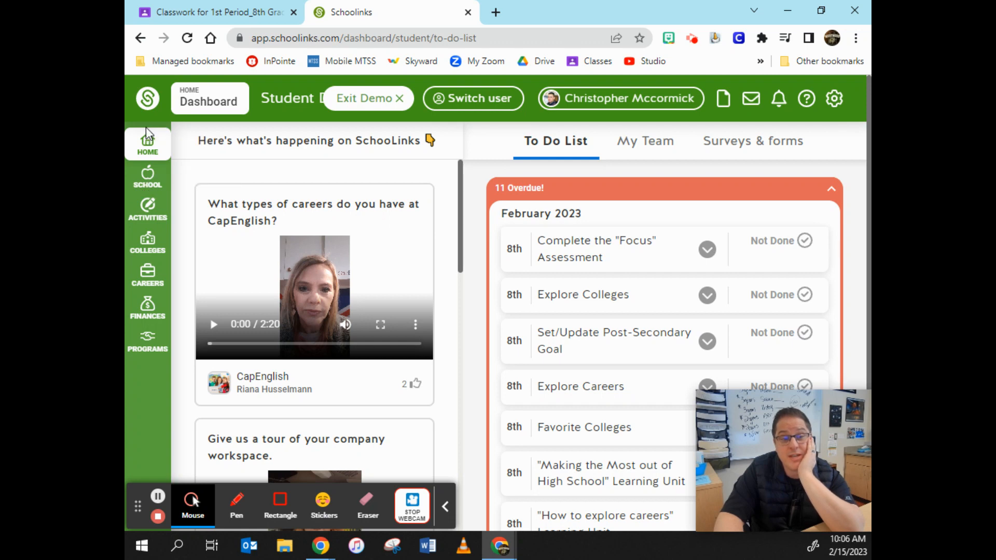
pyautogui.moveTo(134, 342)
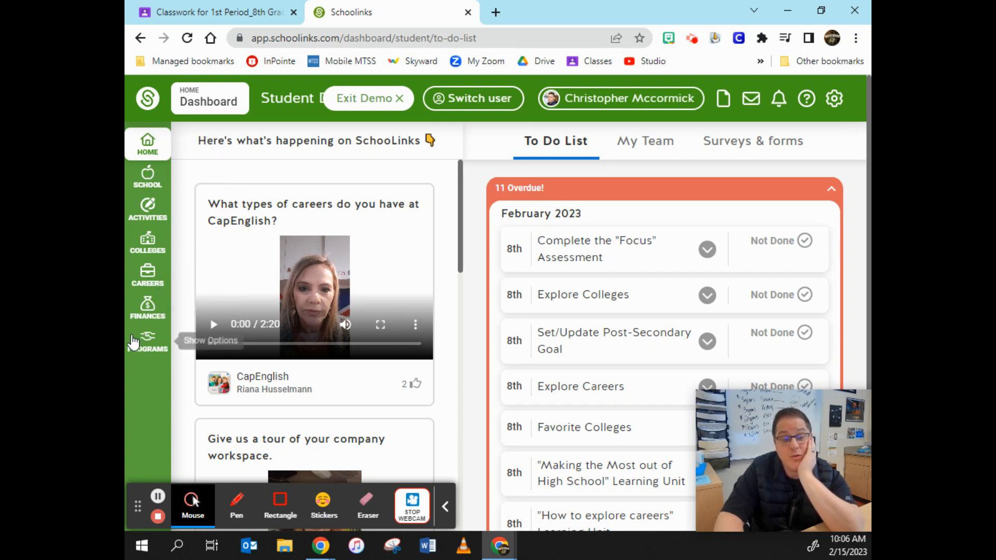
pyautogui.moveTo(134, 314)
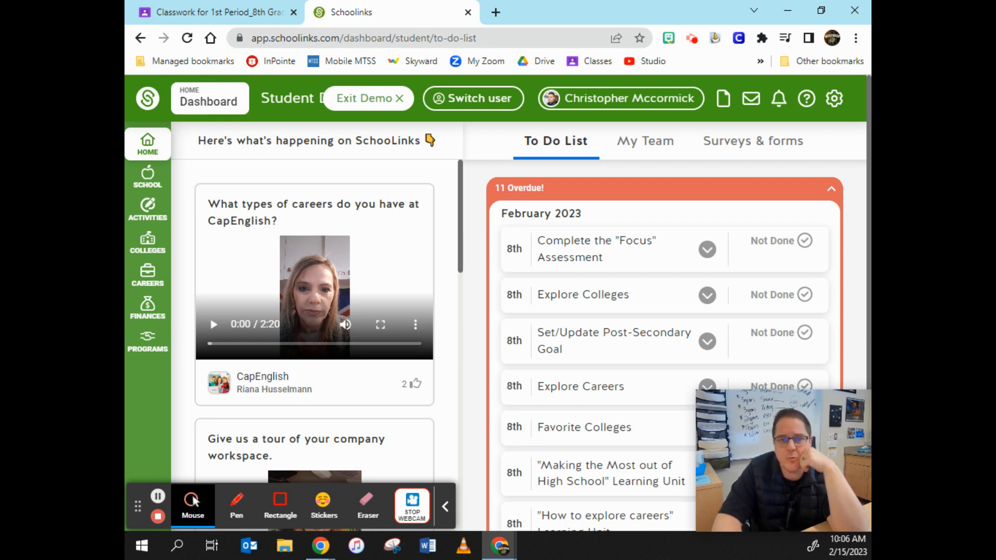
pyautogui.moveTo(147, 177)
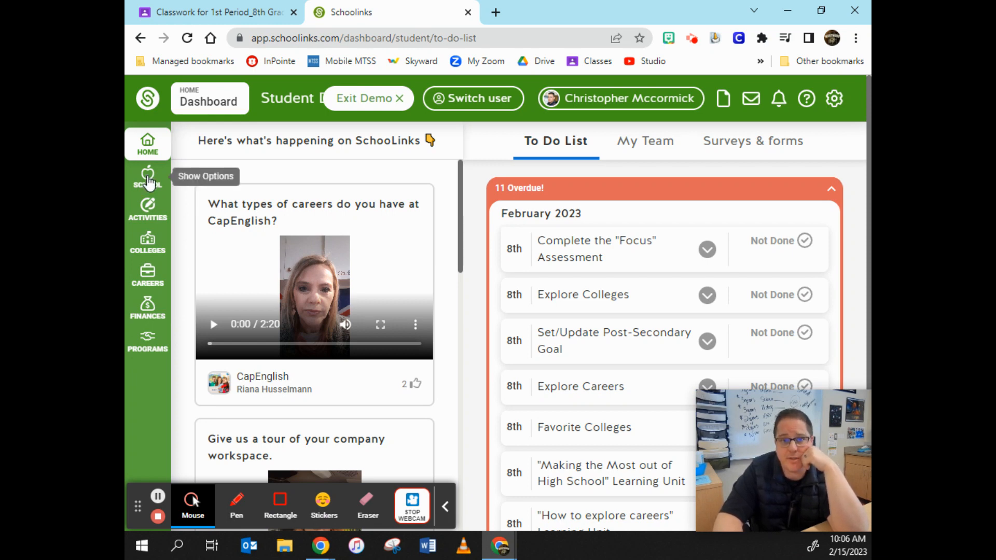
# - Open the School menu in the left sidebar
pyautogui.click(148, 178)
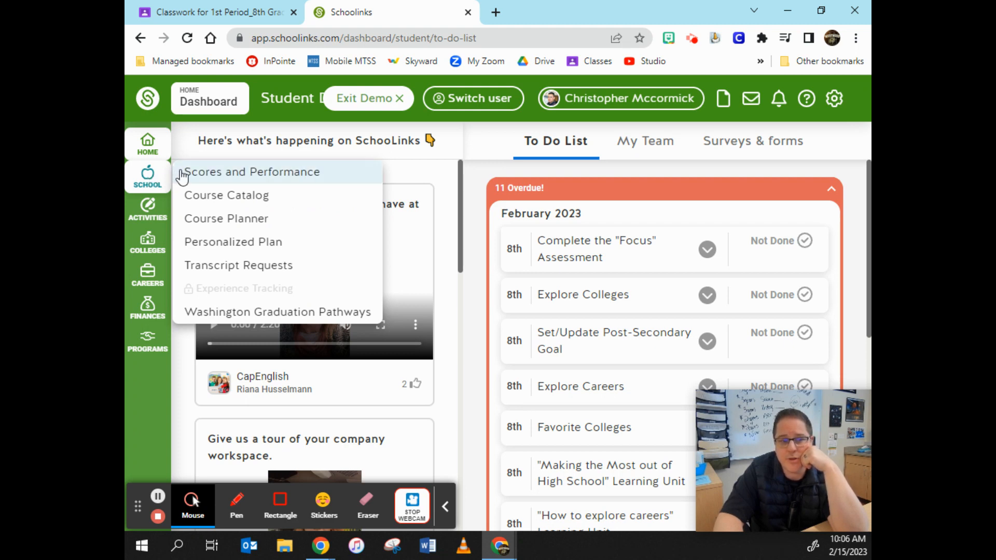
pyautogui.moveTo(226, 195)
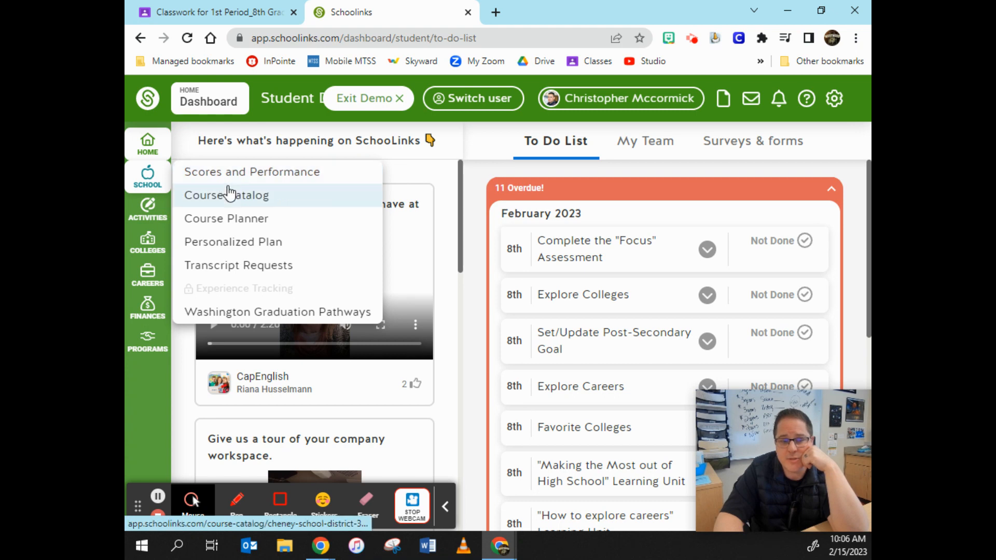
pyautogui.moveTo(227, 218)
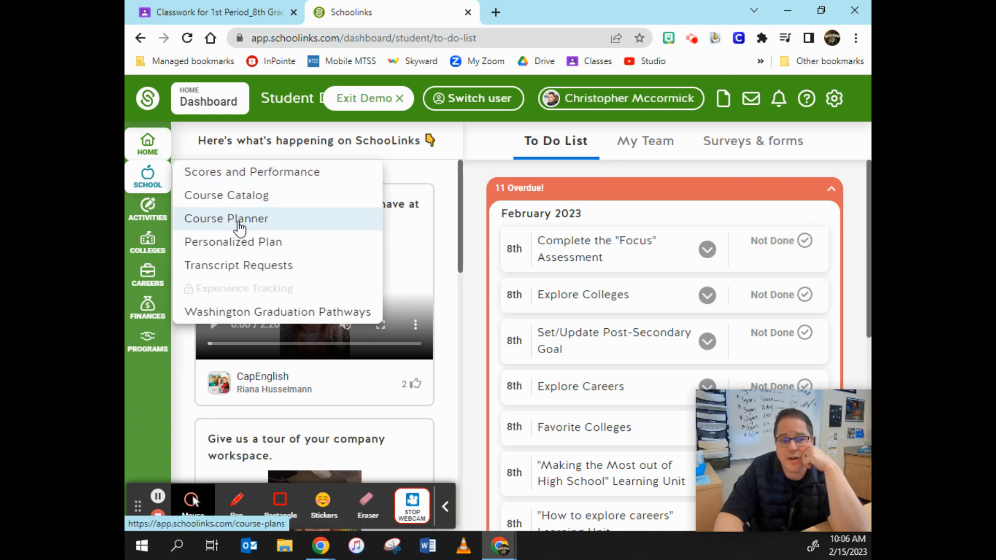
pyautogui.moveTo(284, 224)
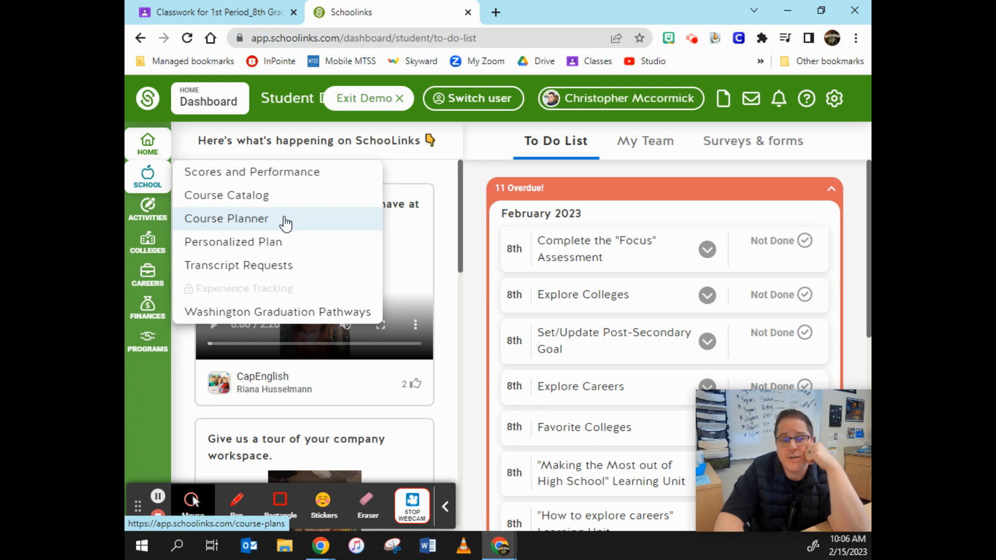
# - Choose Course Planner to view the Course Plan History
pyautogui.click(226, 219)
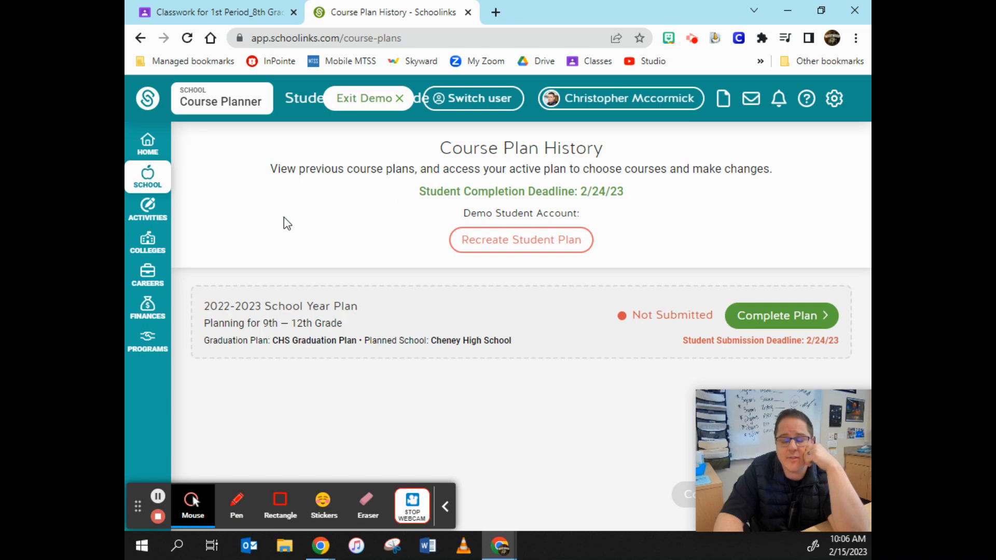
pyautogui.moveTo(581, 330)
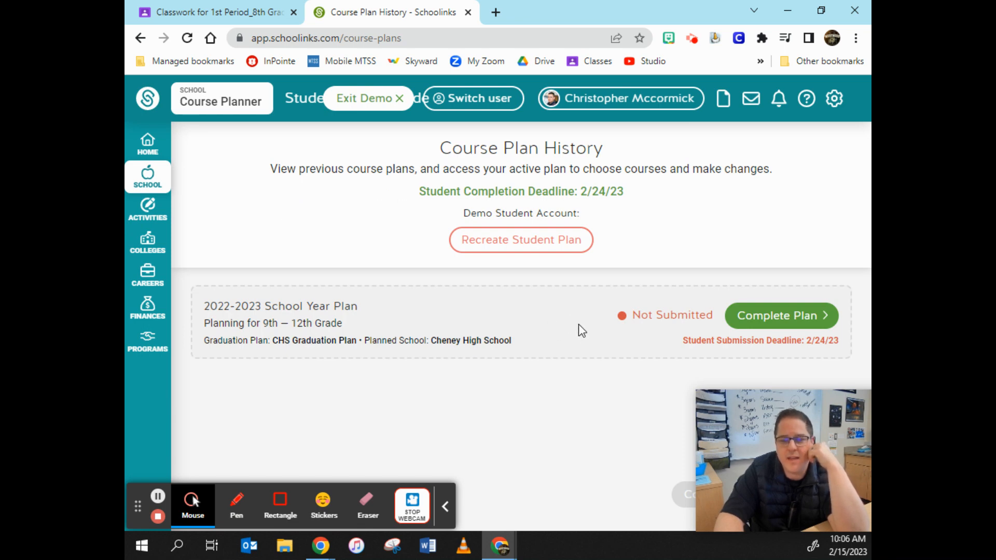
pyautogui.moveTo(585, 330)
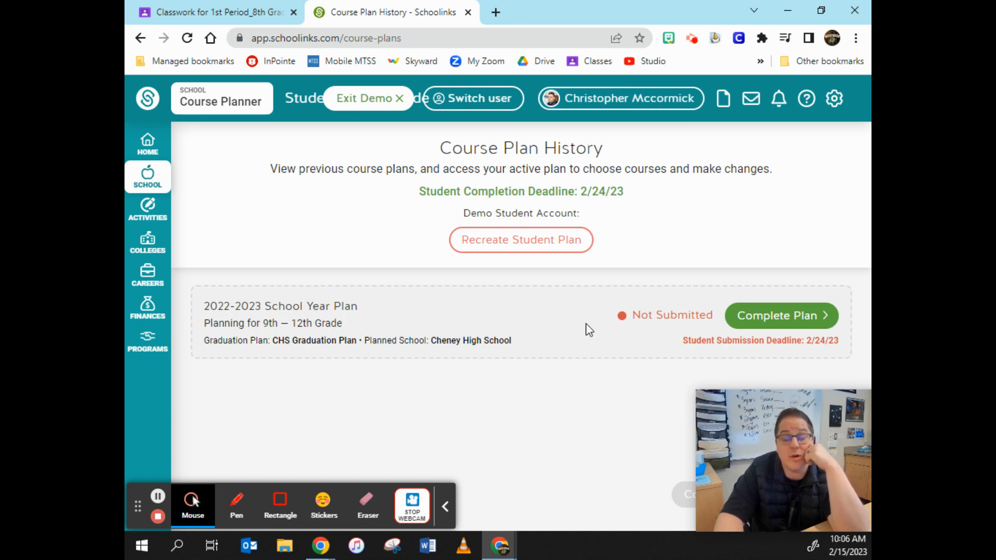
pyautogui.moveTo(796, 321)
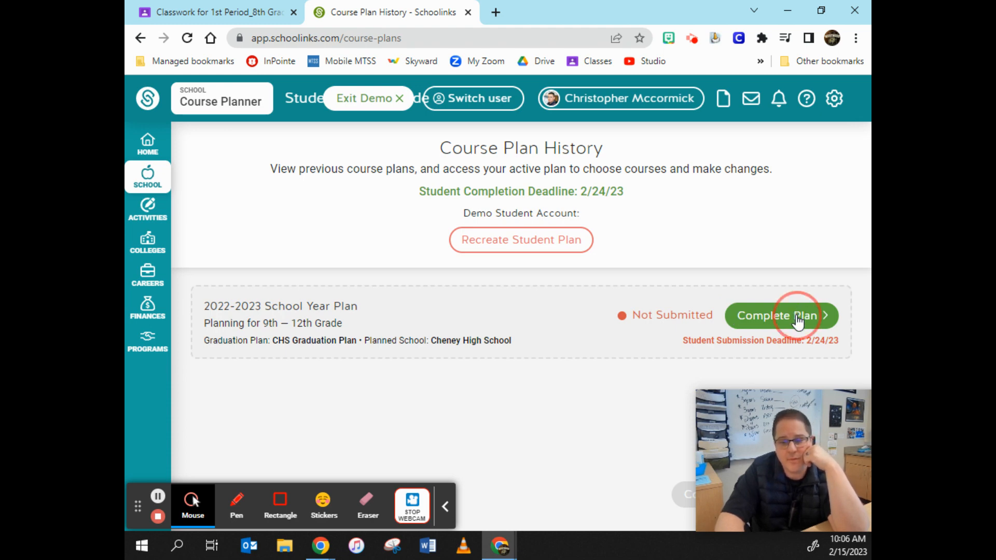
# - Start completing the 2022-2023 School Year Plan, opening the planner welcome page
pyautogui.click(777, 316)
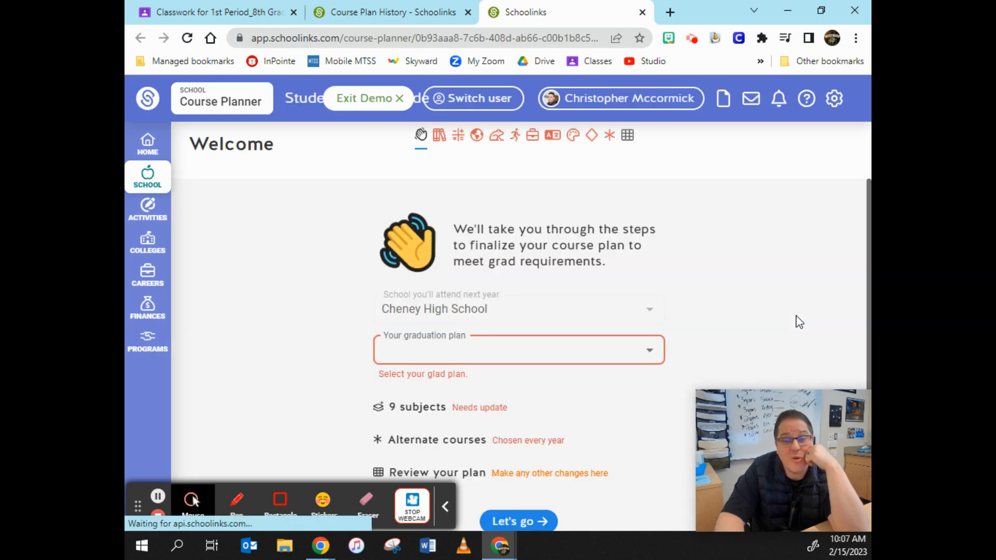
pyautogui.moveTo(534, 349)
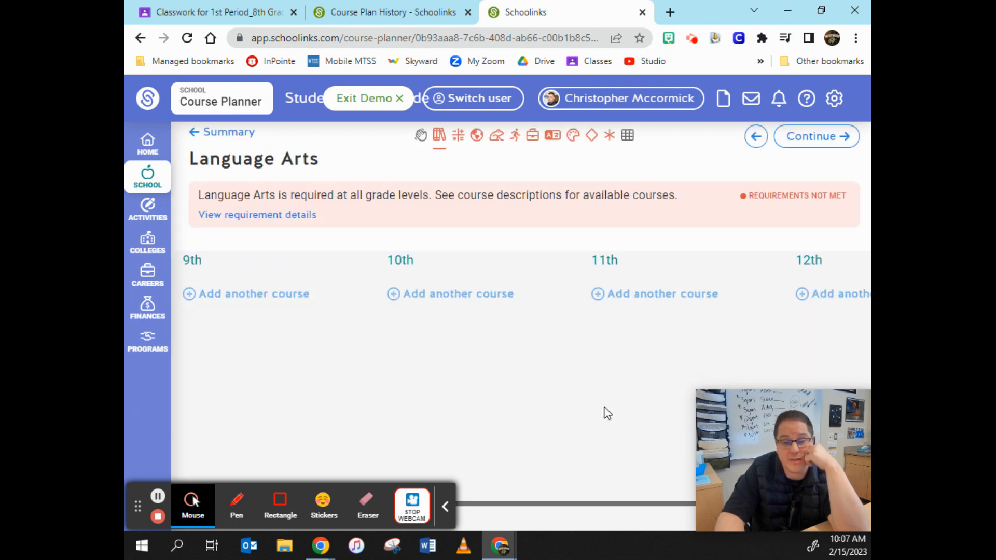
pyautogui.moveTo(591, 411)
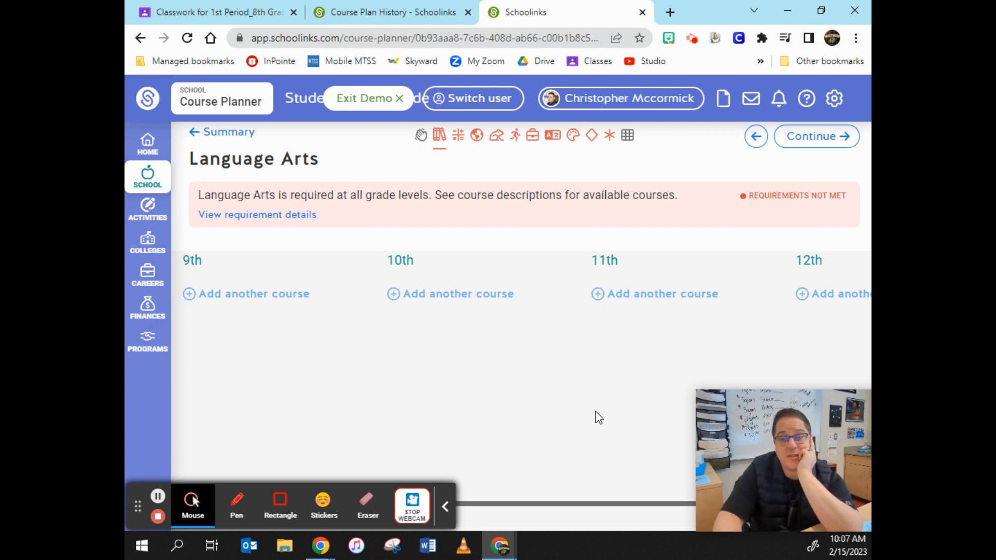
pyautogui.moveTo(762, 214)
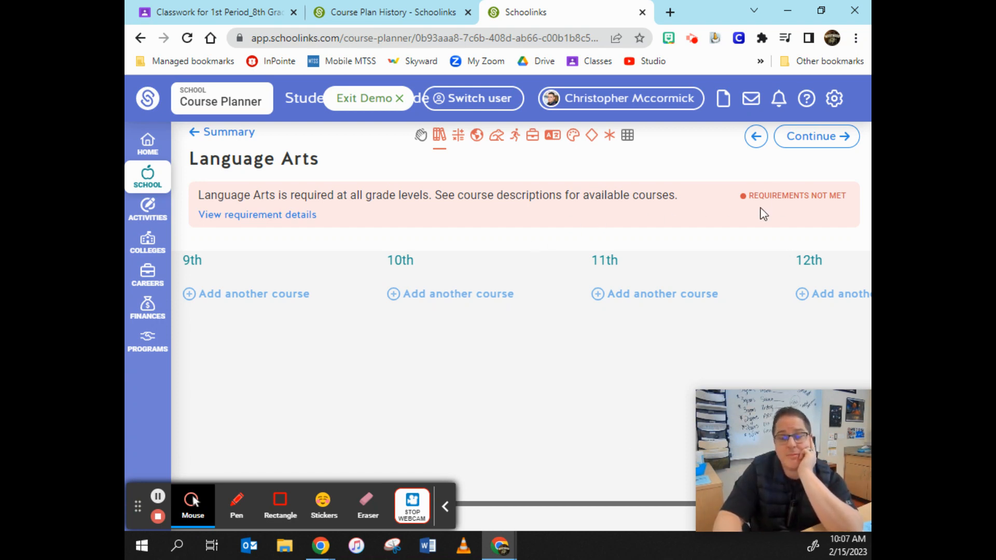
pyautogui.moveTo(835, 207)
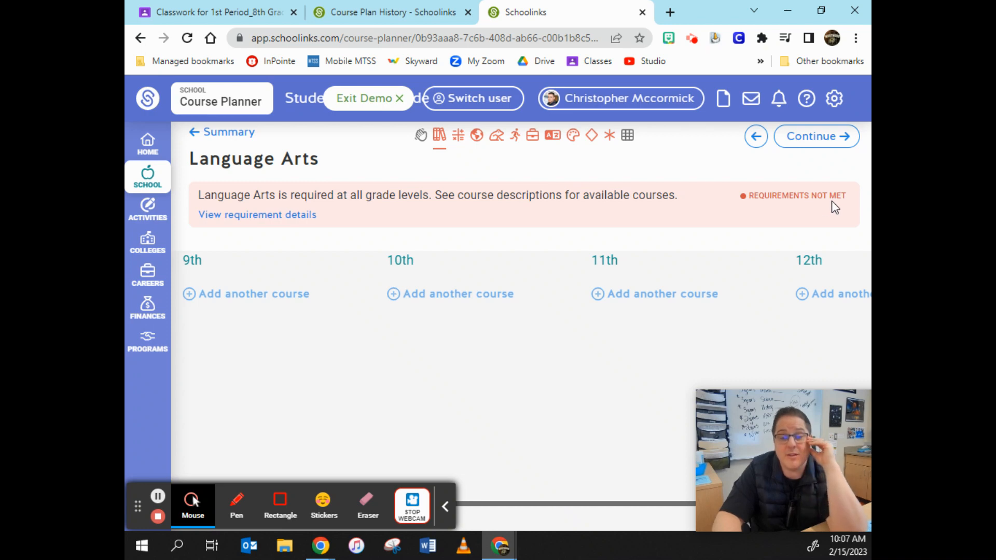
pyautogui.moveTo(595, 230)
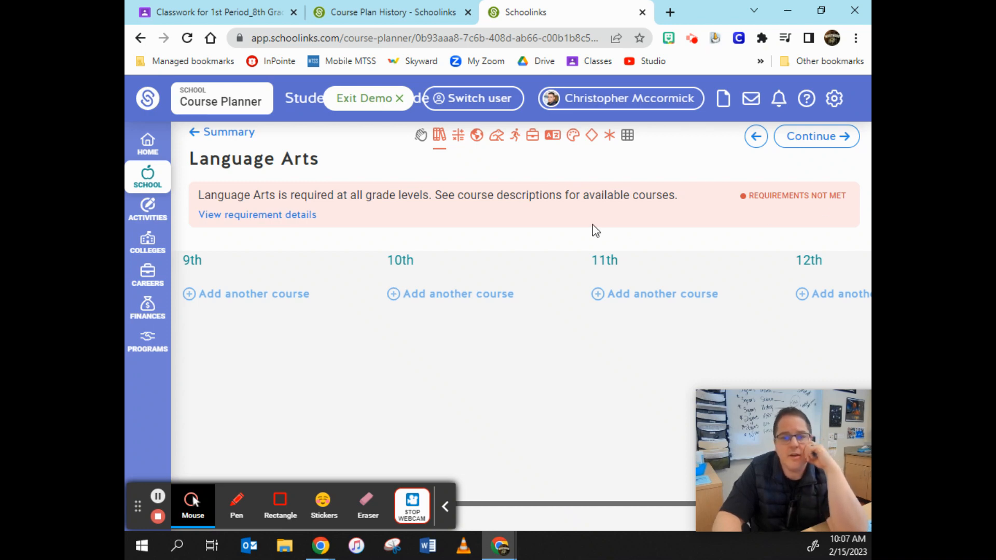
pyautogui.moveTo(439, 135)
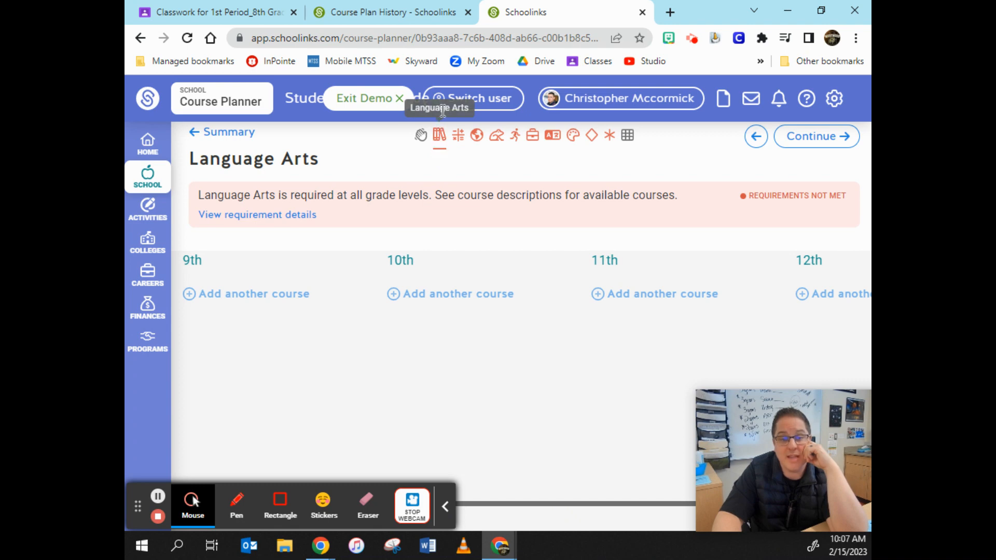
pyautogui.moveTo(421, 305)
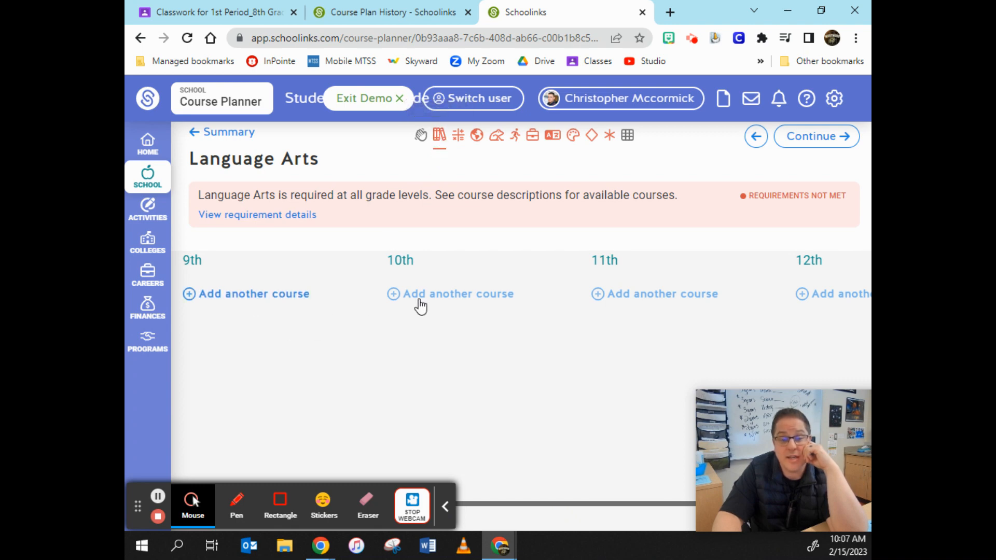
pyautogui.moveTo(849, 292)
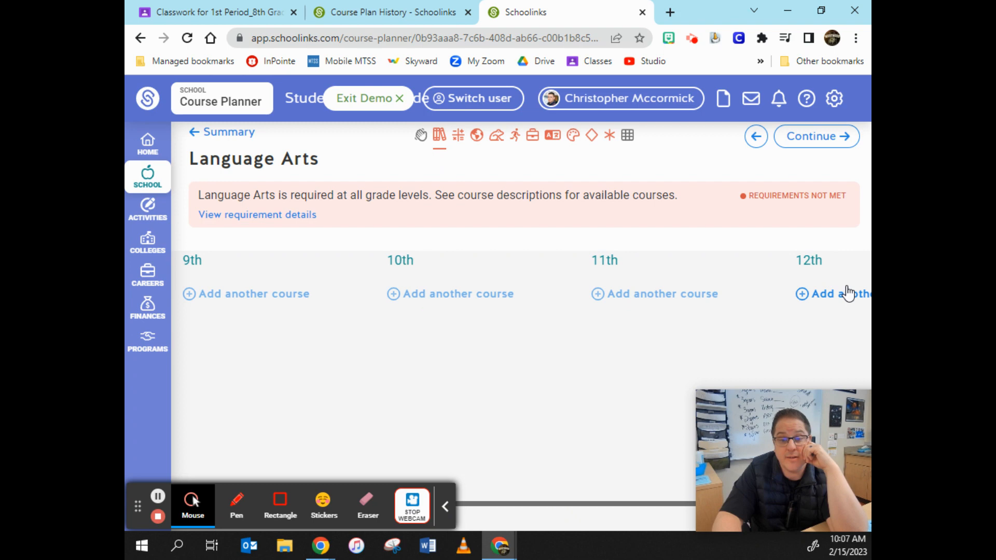
# - Open the 9th grade Language Arts course picker
pyautogui.click(246, 293)
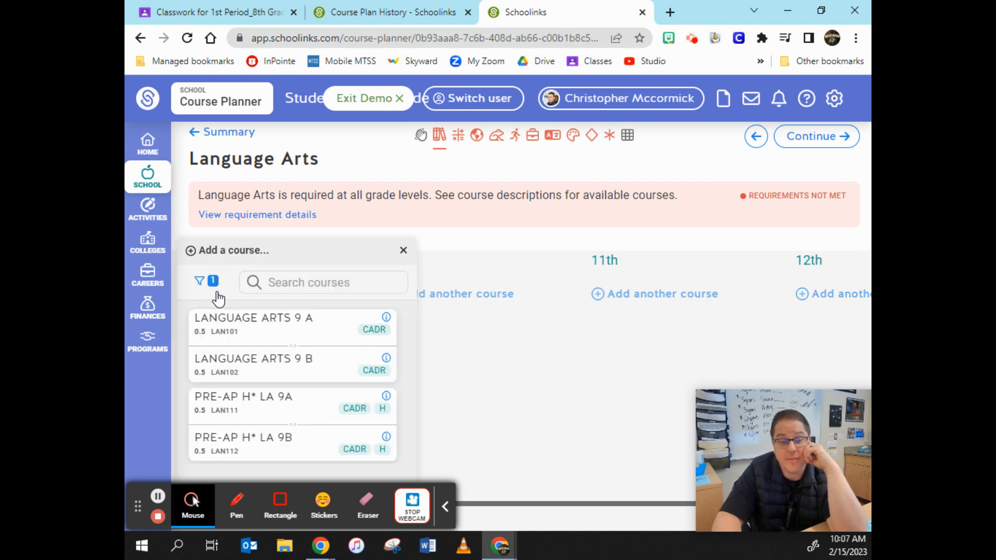
pyautogui.moveTo(303, 350)
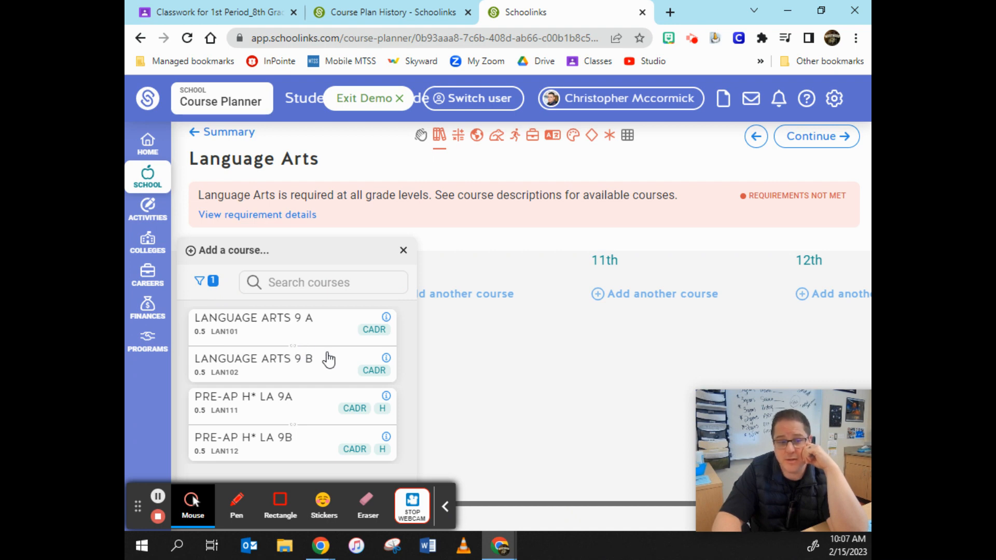
pyautogui.moveTo(294, 360)
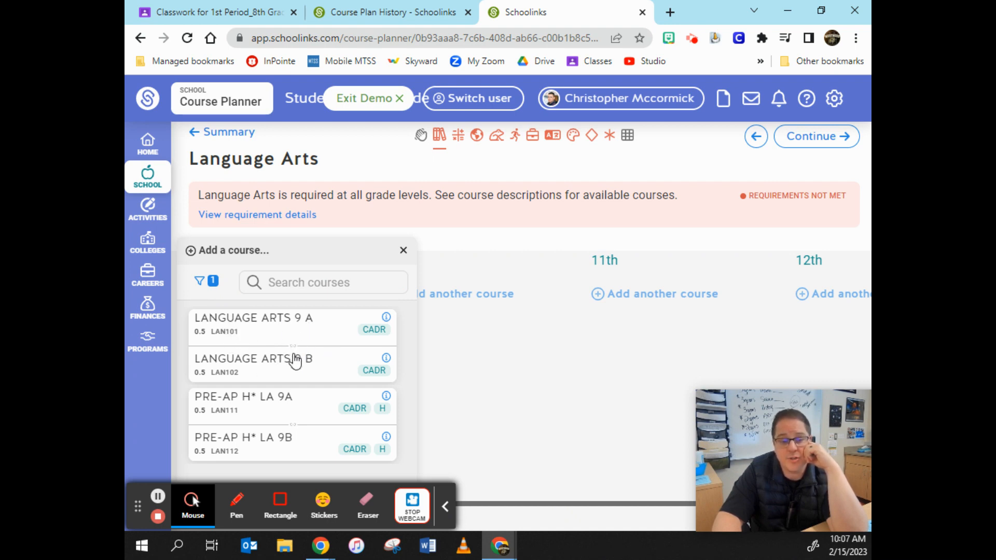
pyautogui.moveTo(270, 353)
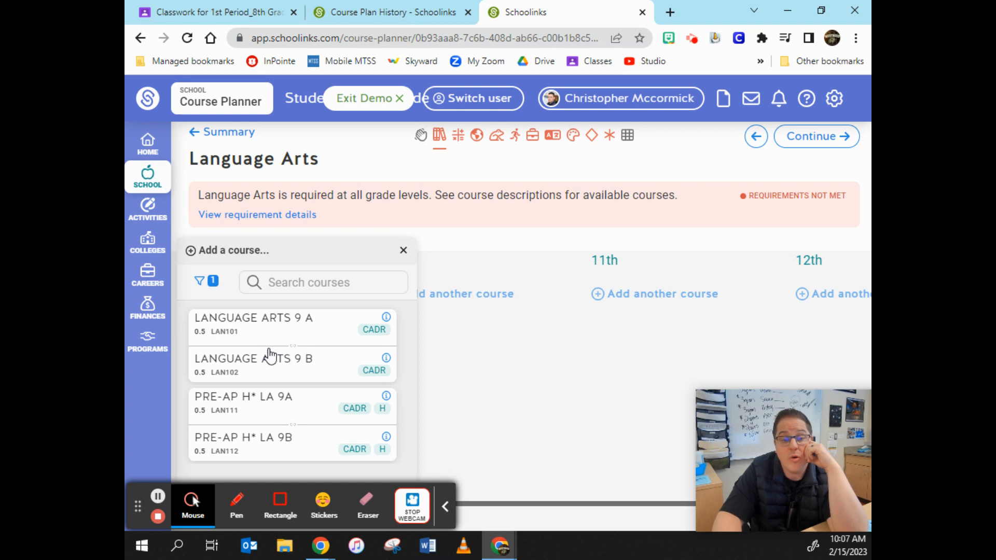
pyautogui.moveTo(235, 406)
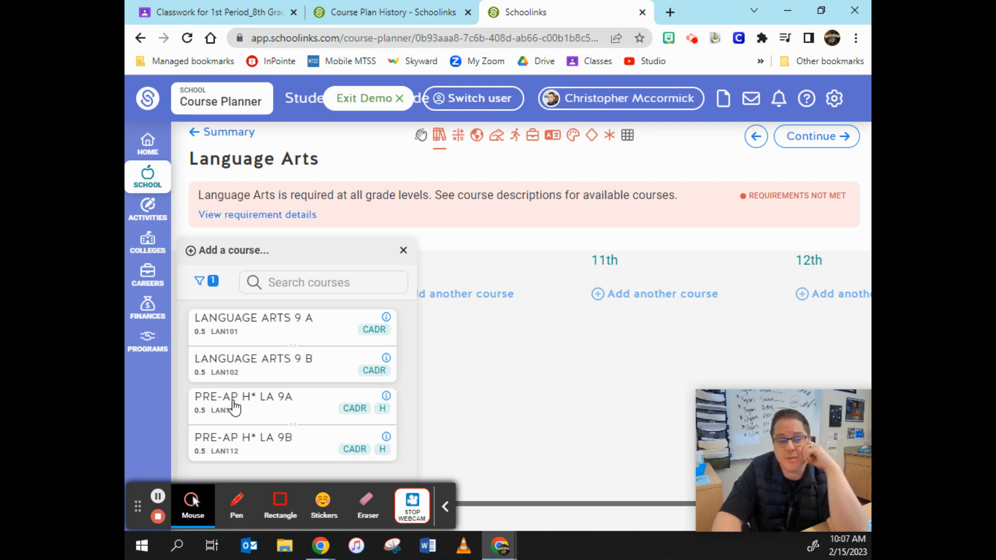
pyautogui.moveTo(319, 420)
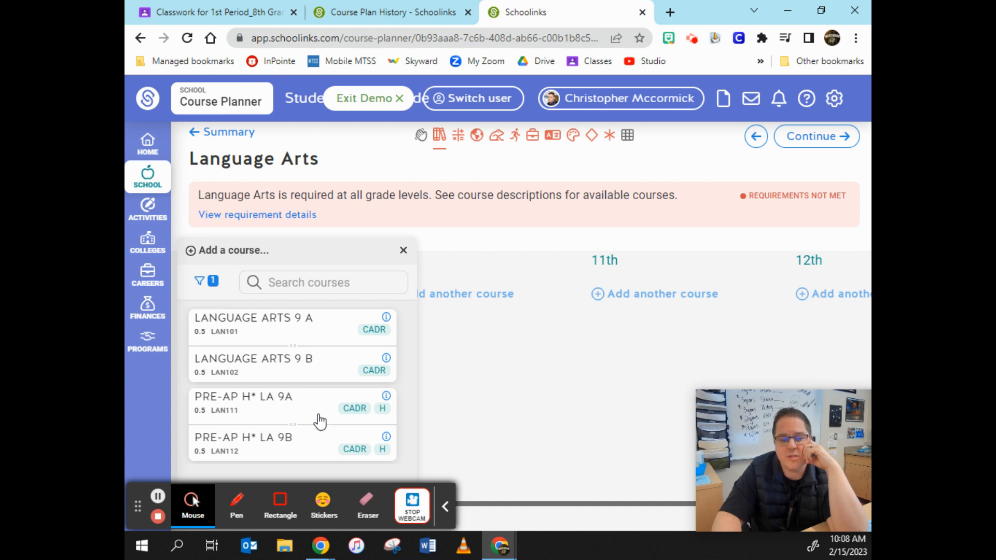
pyautogui.moveTo(275, 426)
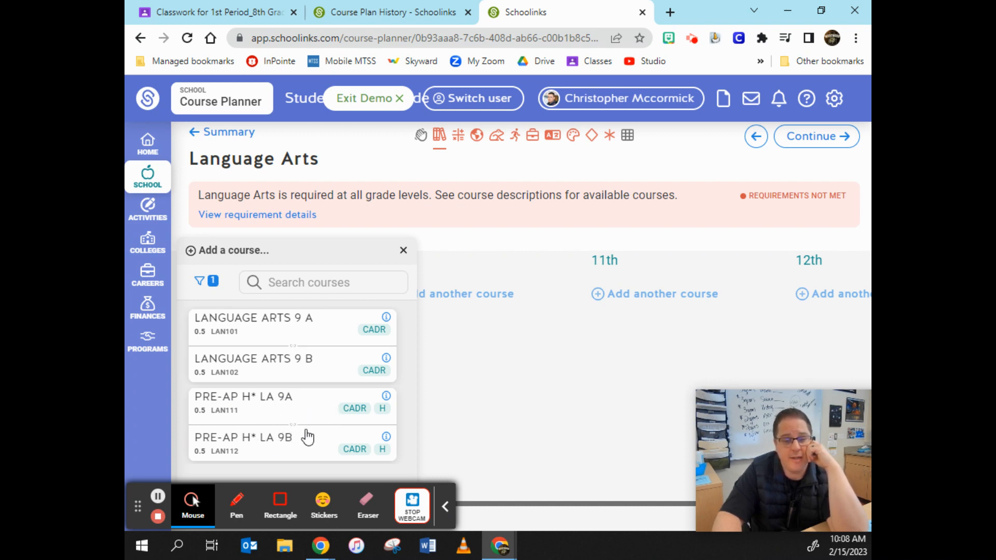
pyautogui.moveTo(272, 357)
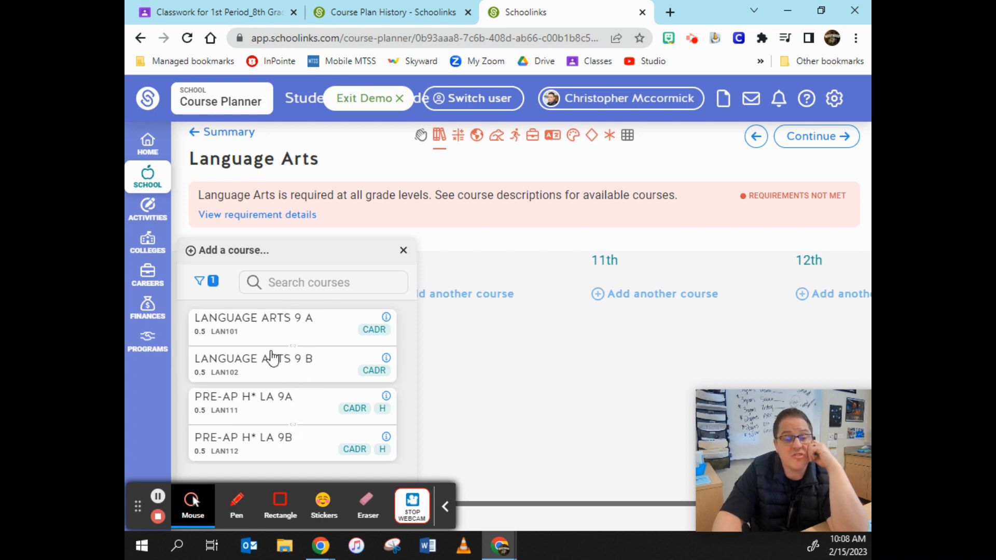
pyautogui.moveTo(287, 359)
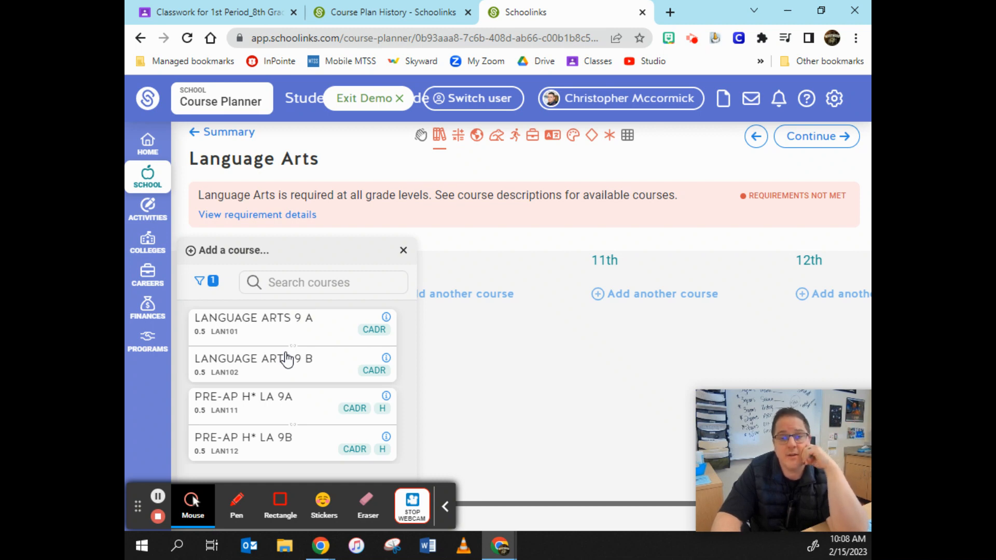
pyautogui.moveTo(299, 333)
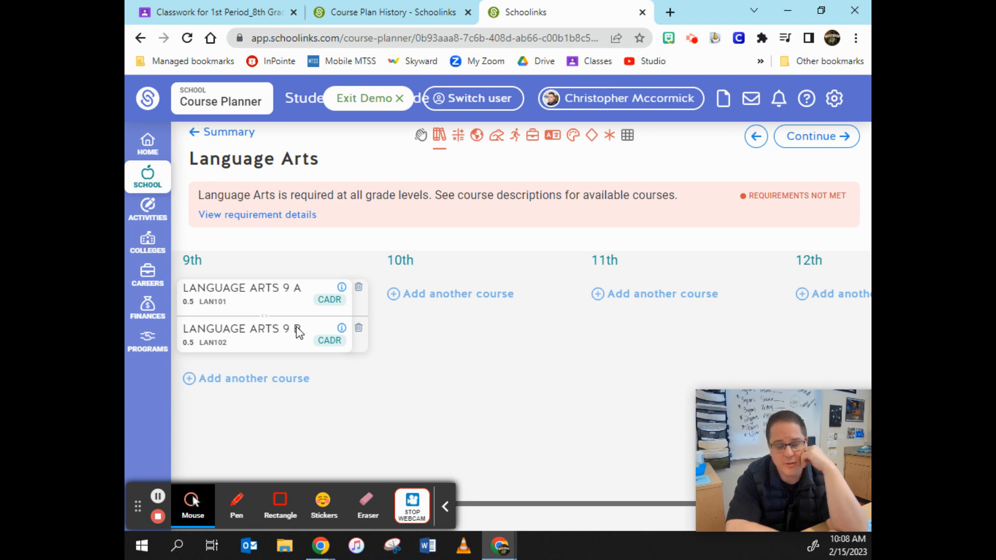
pyautogui.moveTo(260, 318)
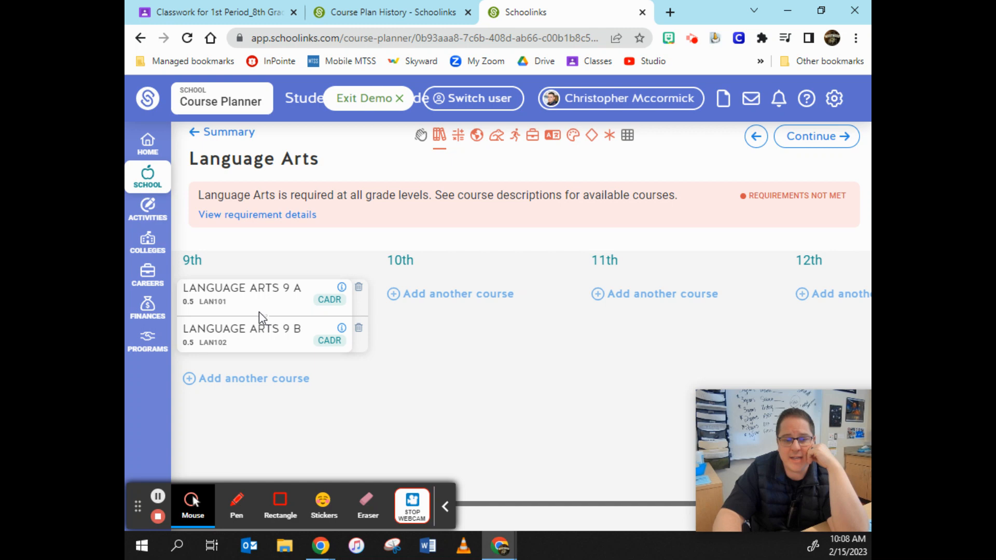
pyautogui.moveTo(271, 343)
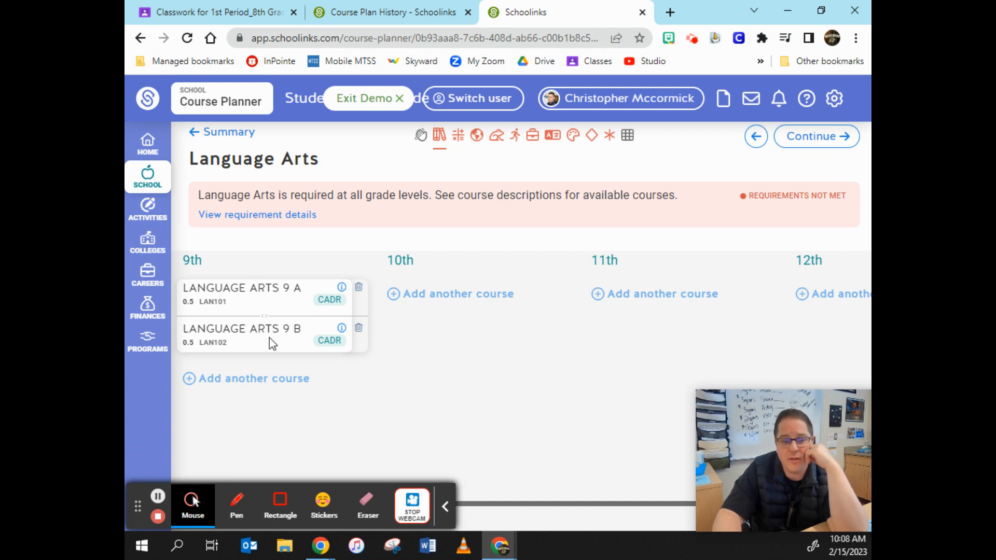
pyautogui.moveTo(255, 347)
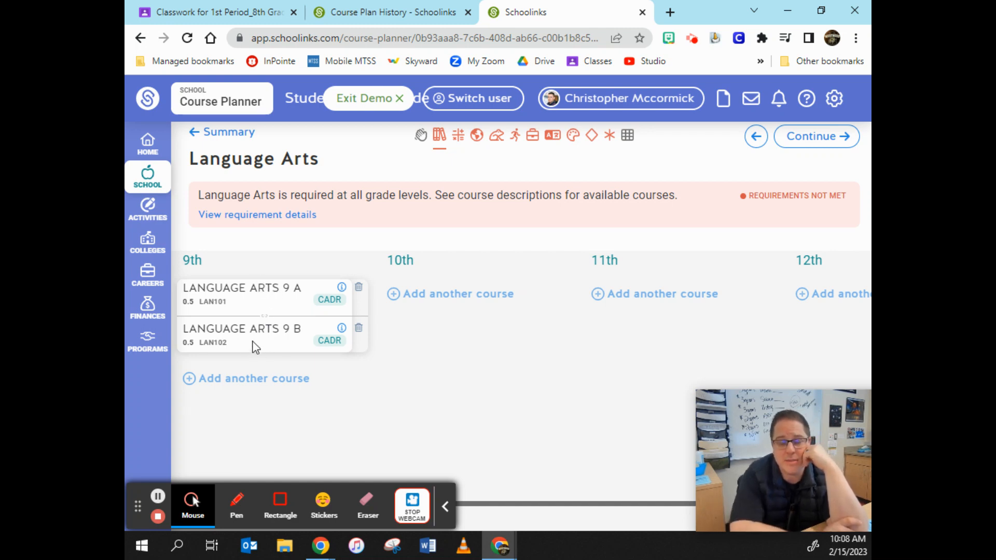
pyautogui.moveTo(458, 294)
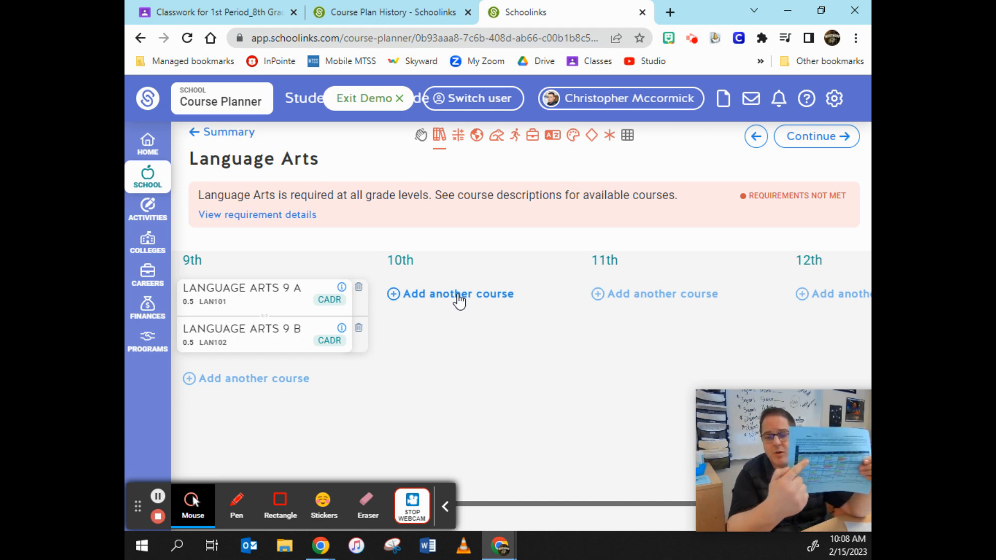
# - Open the course picker for the 10th grade Language Arts column
pyautogui.click(456, 293)
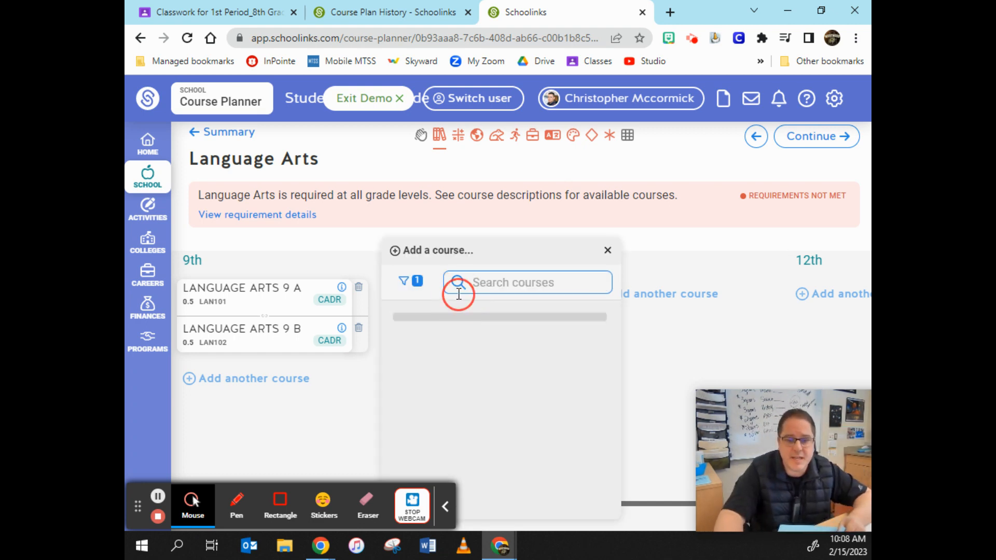
# - Add Language Arts 10 A and Language Arts 10 B to 10th grade
pyautogui.click(527, 282)
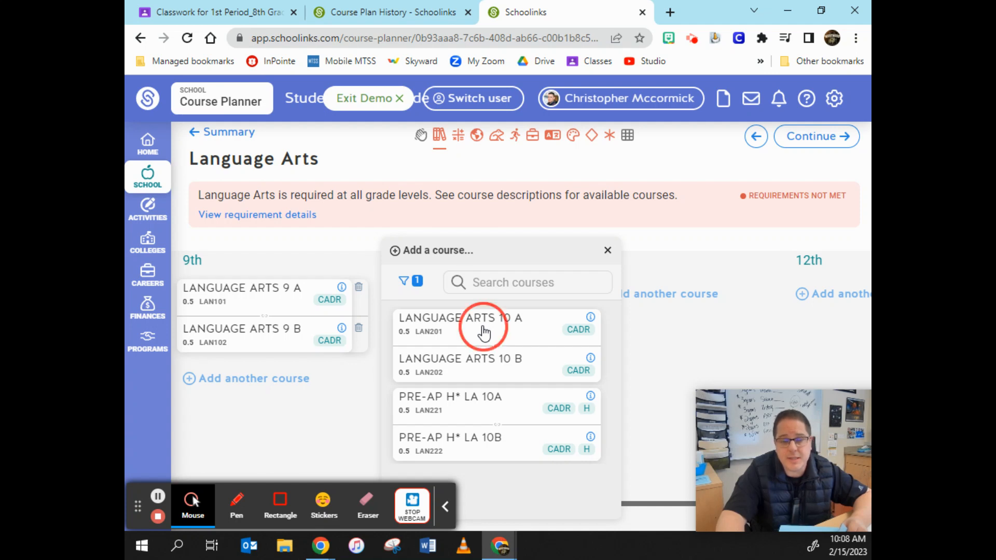
pyautogui.click(456, 318)
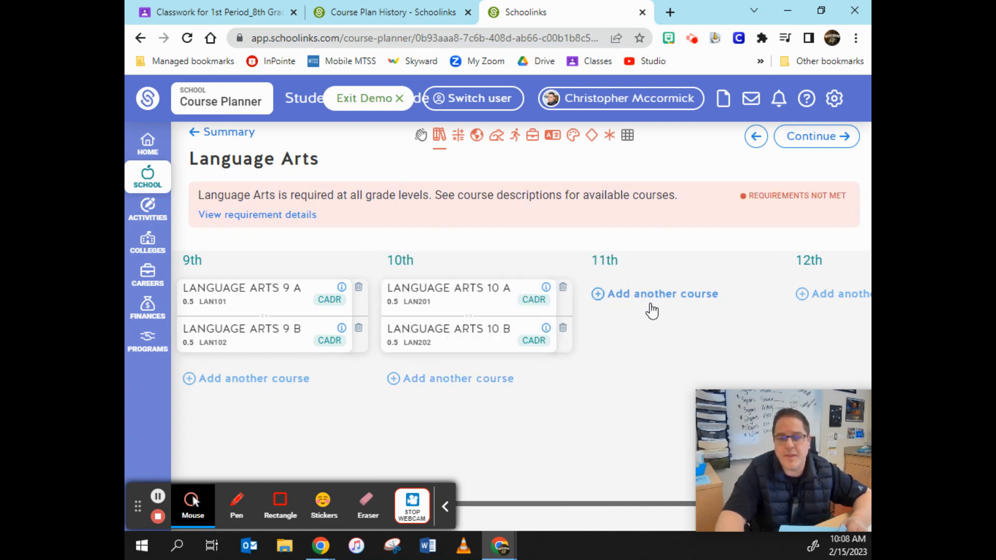
# - Add Language Arts 11A and 11B to the 11th grade column
pyautogui.click(662, 293)
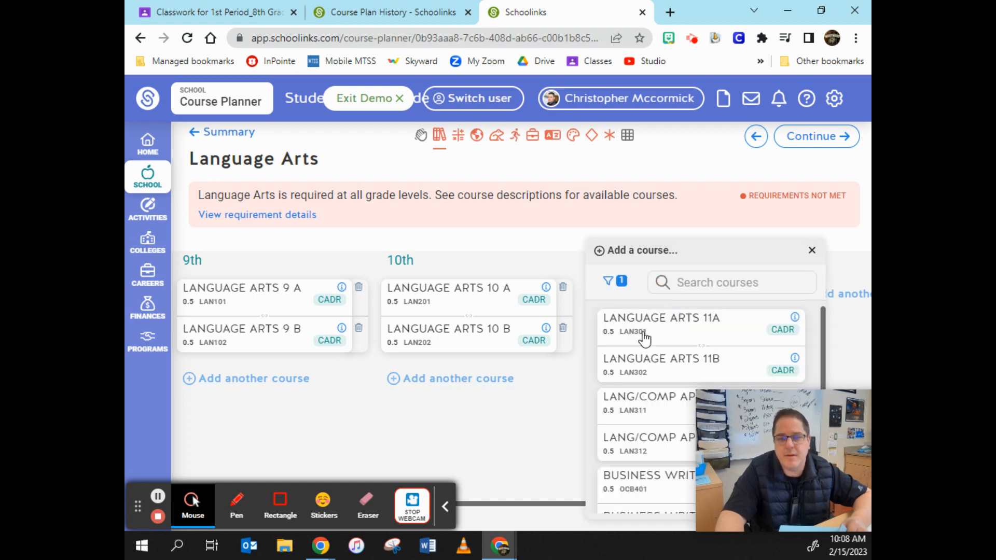
pyautogui.moveTo(666, 334)
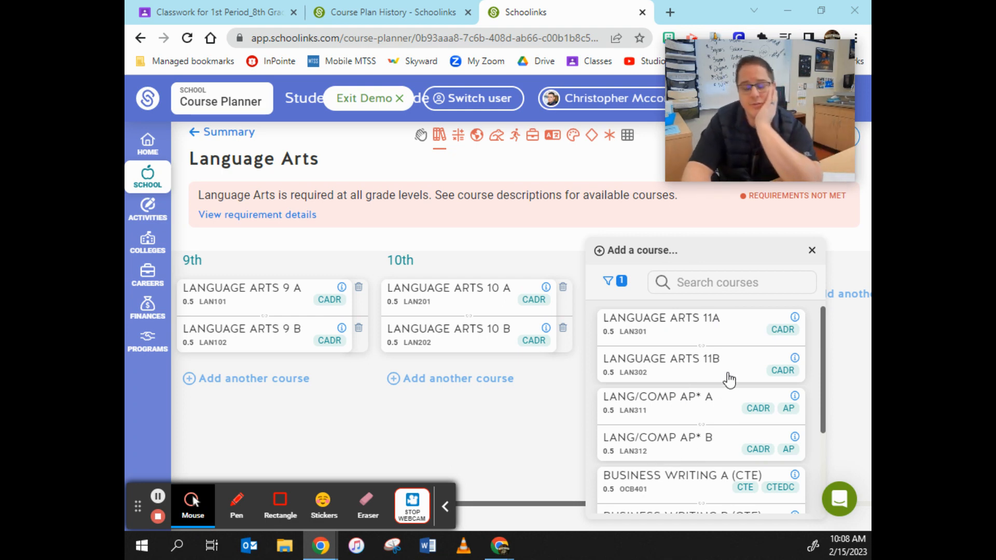
pyautogui.moveTo(667, 365)
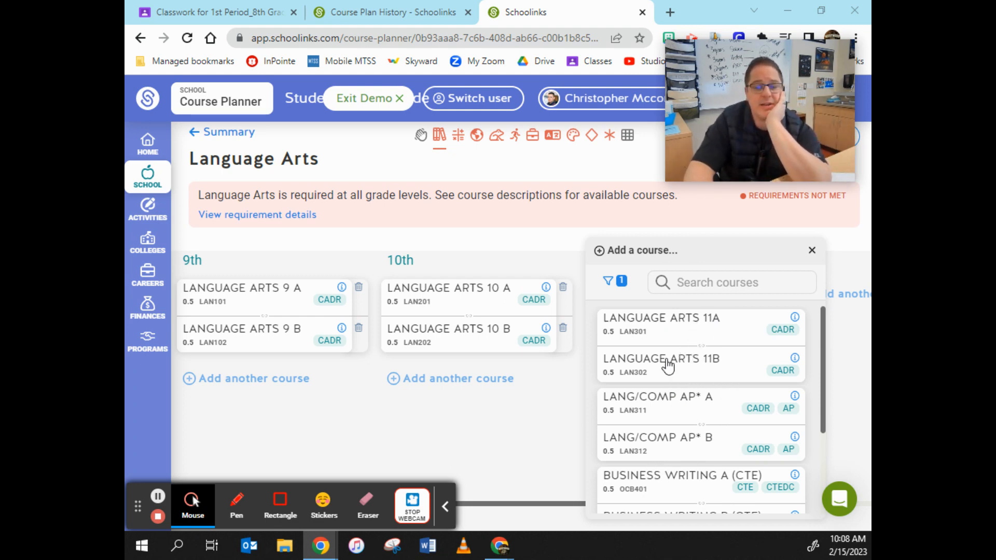
pyautogui.moveTo(691, 440)
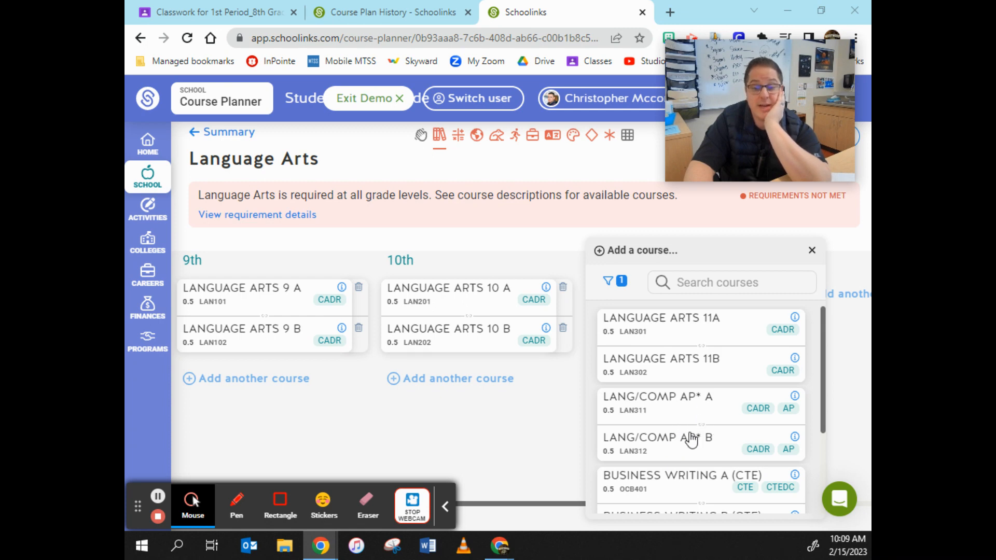
pyautogui.scroll(-3)
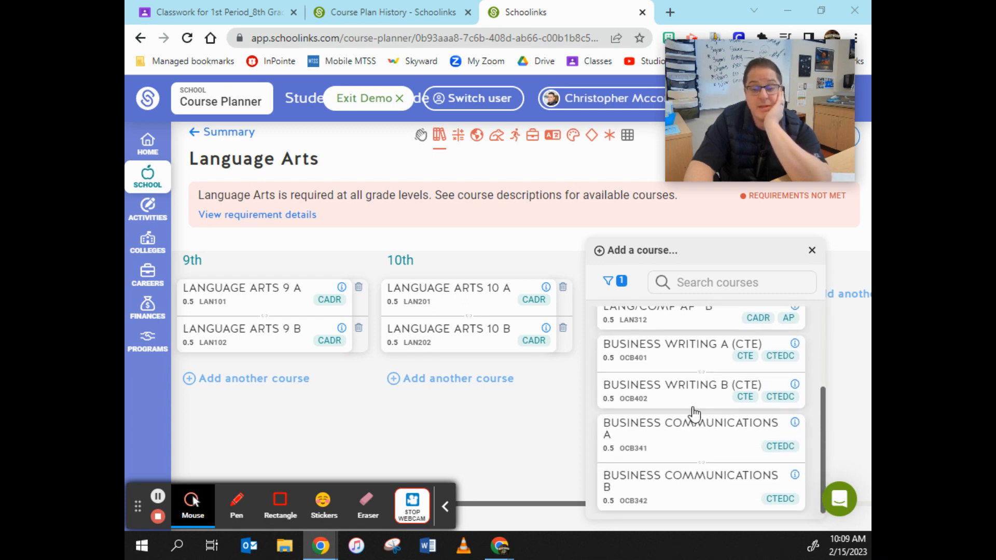
pyautogui.moveTo(718, 385)
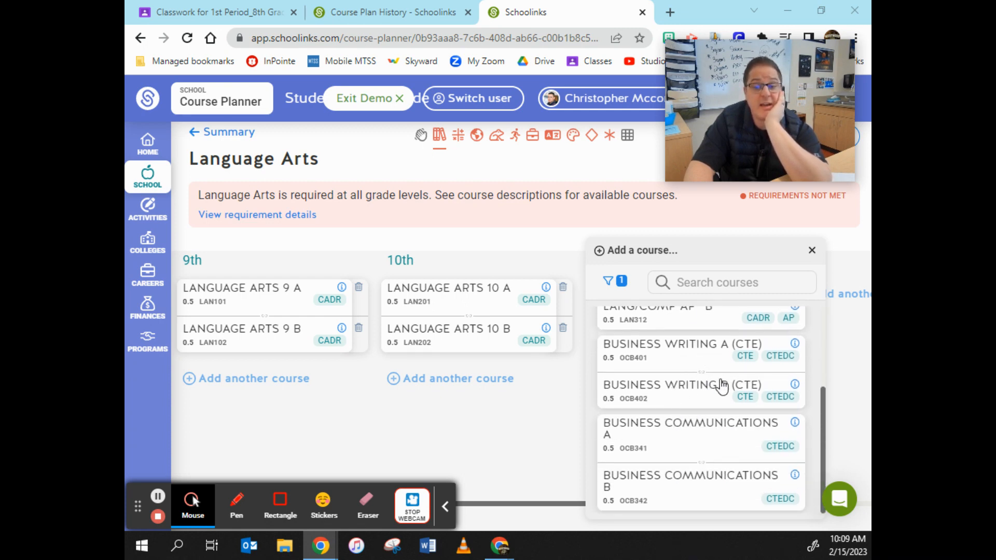
pyautogui.moveTo(754, 355)
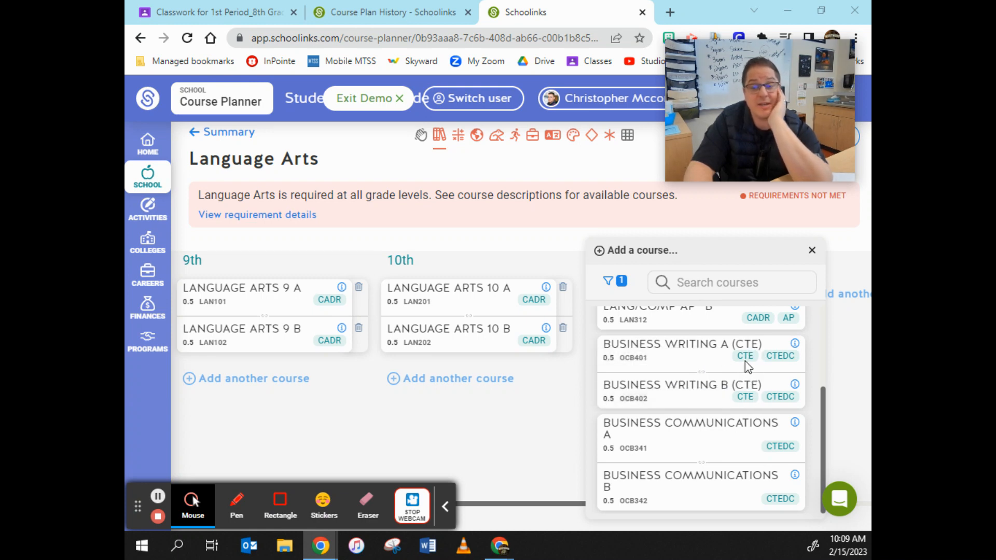
pyautogui.moveTo(745, 356)
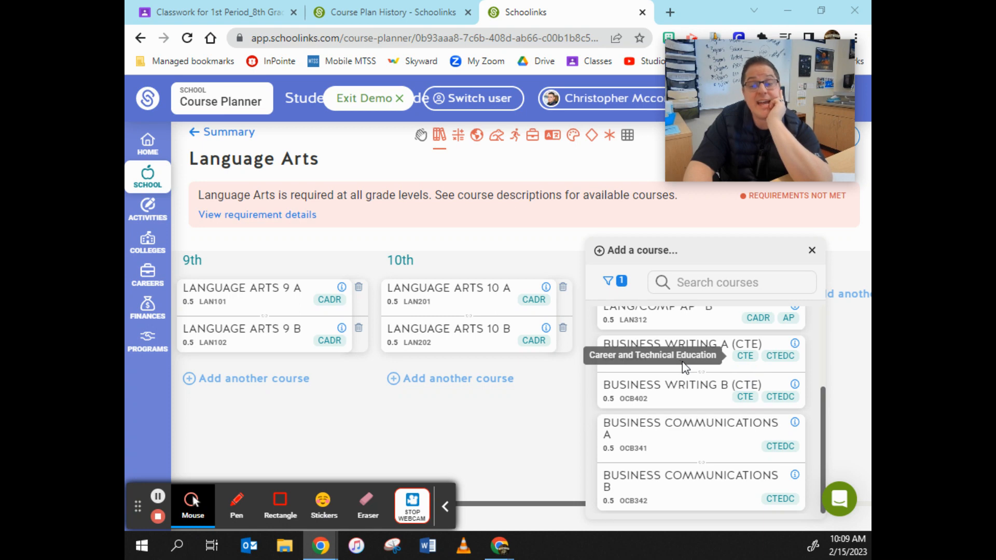
pyautogui.moveTo(750, 356)
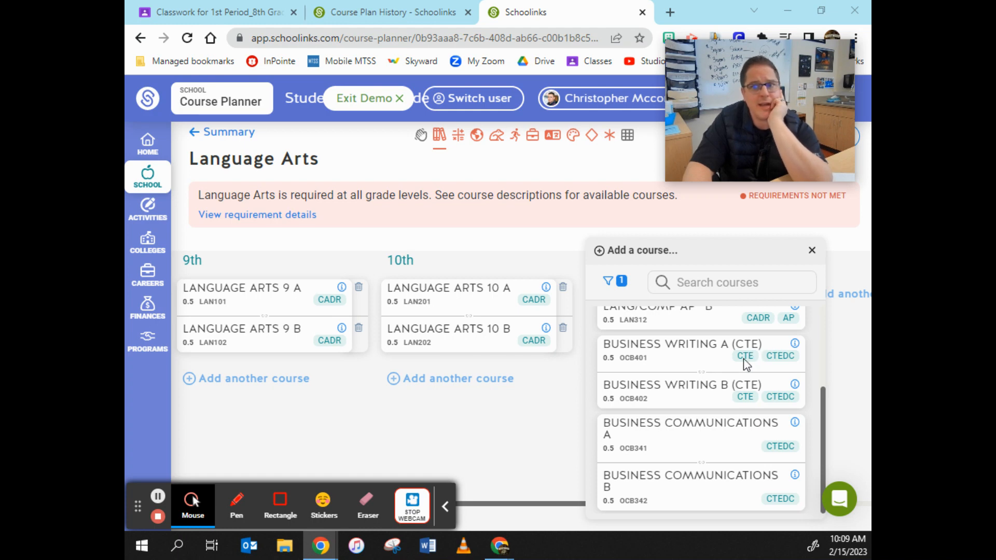
pyautogui.moveTo(745, 356)
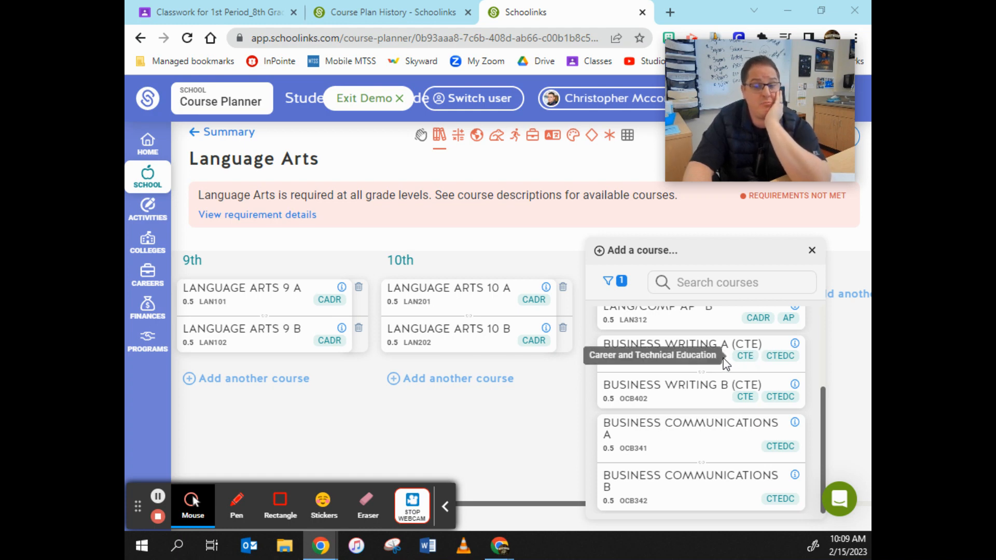
pyautogui.moveTo(688, 493)
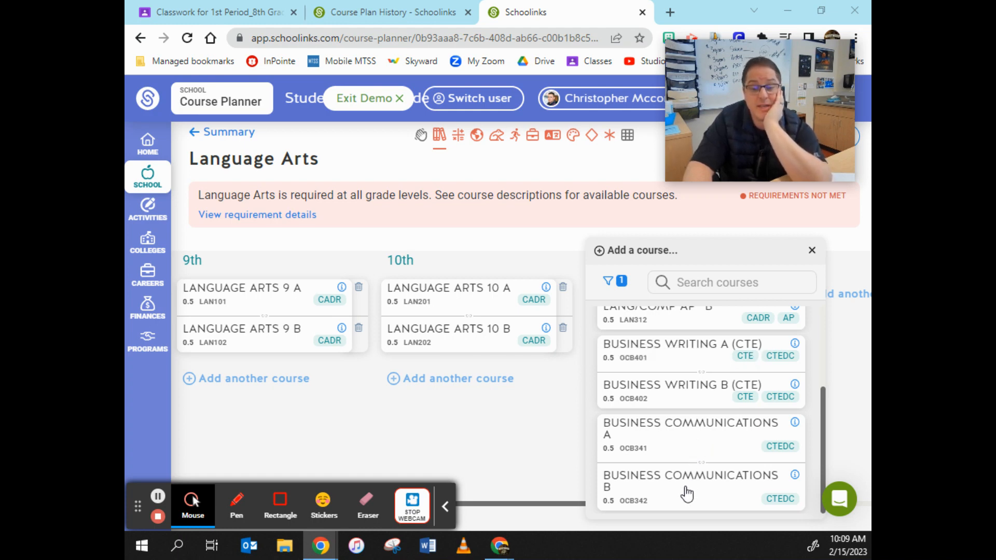
pyautogui.scroll(3)
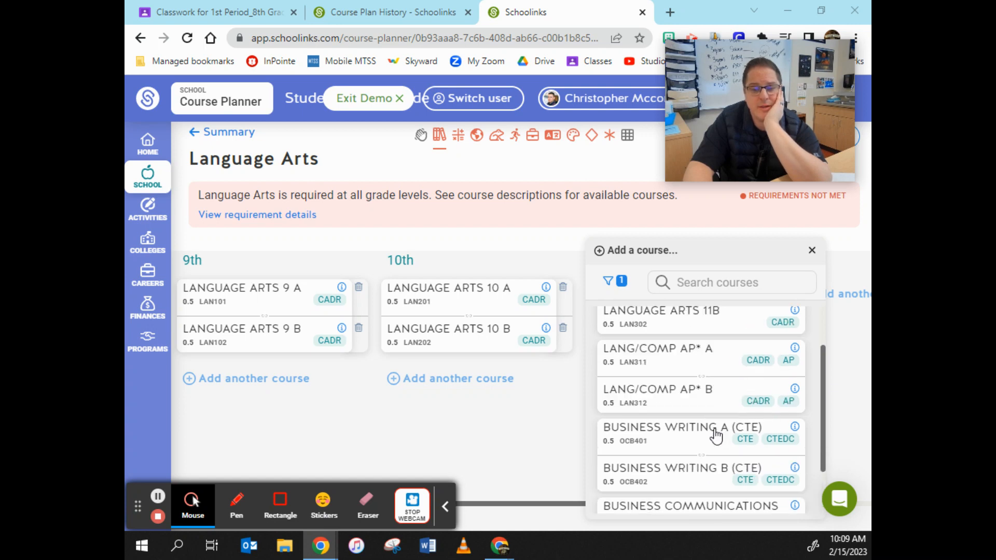
pyautogui.scroll(3)
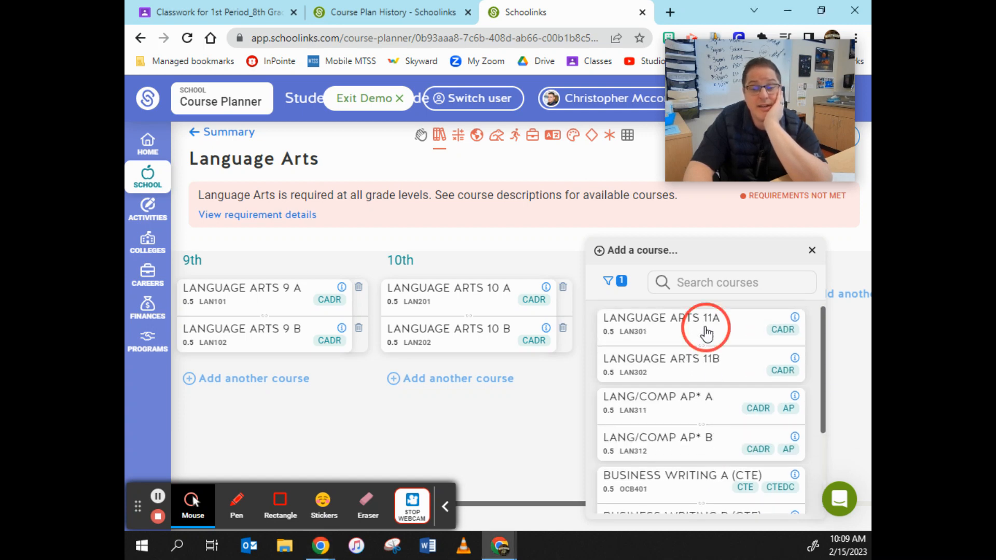
pyautogui.click(662, 317)
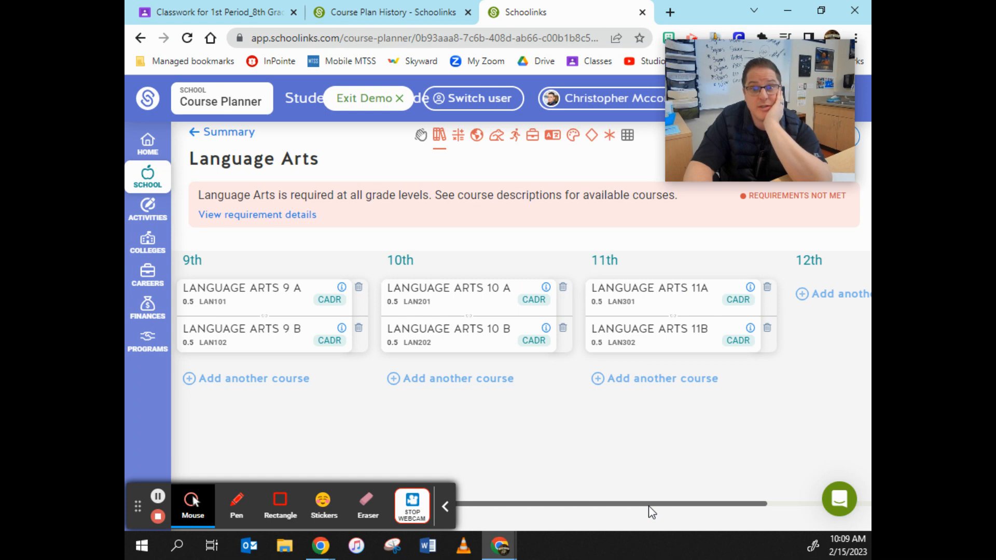
# - Add Language Arts 12A and 12B to the 12th grade column
pyautogui.click(654, 503)
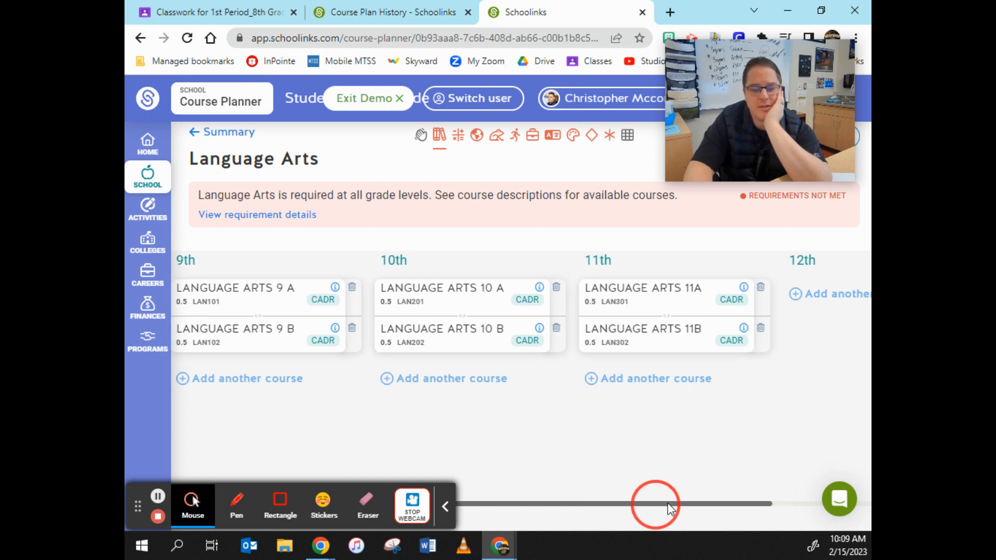
pyautogui.click(829, 293)
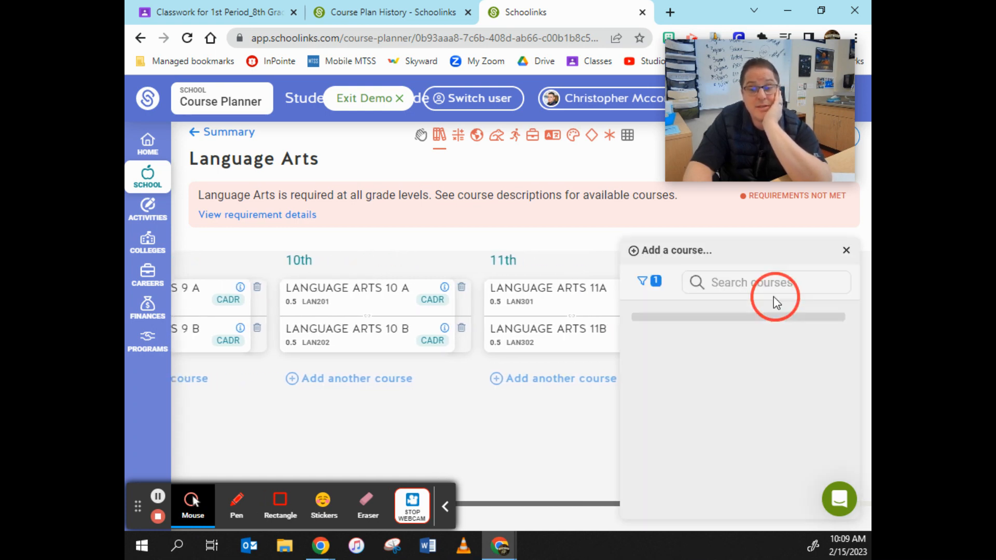
pyautogui.click(749, 282)
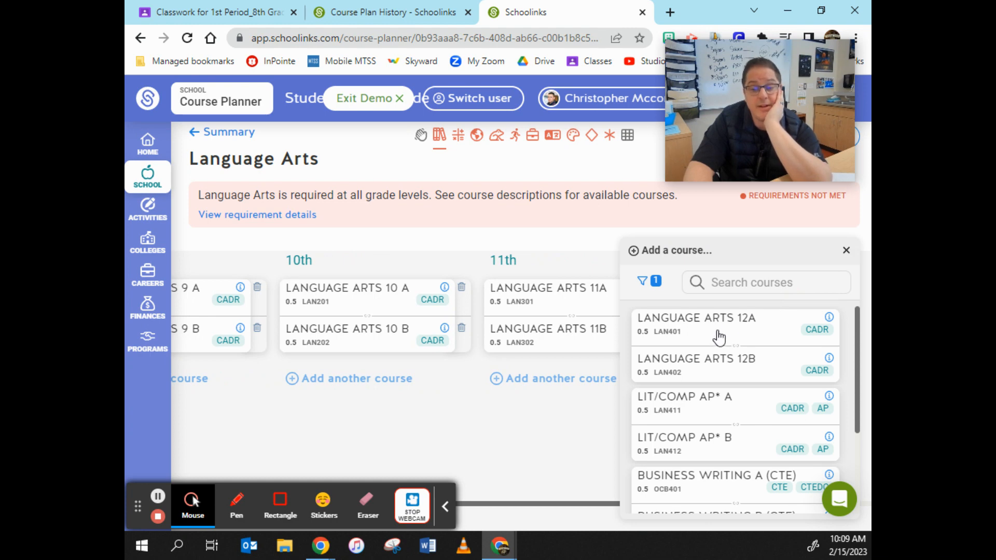
pyautogui.scroll(-3)
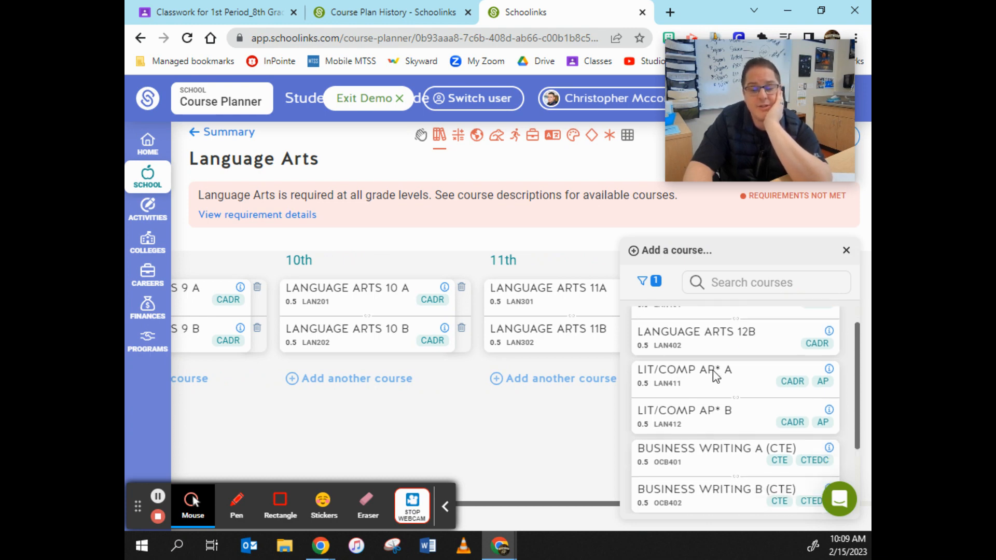
pyautogui.scroll(-3)
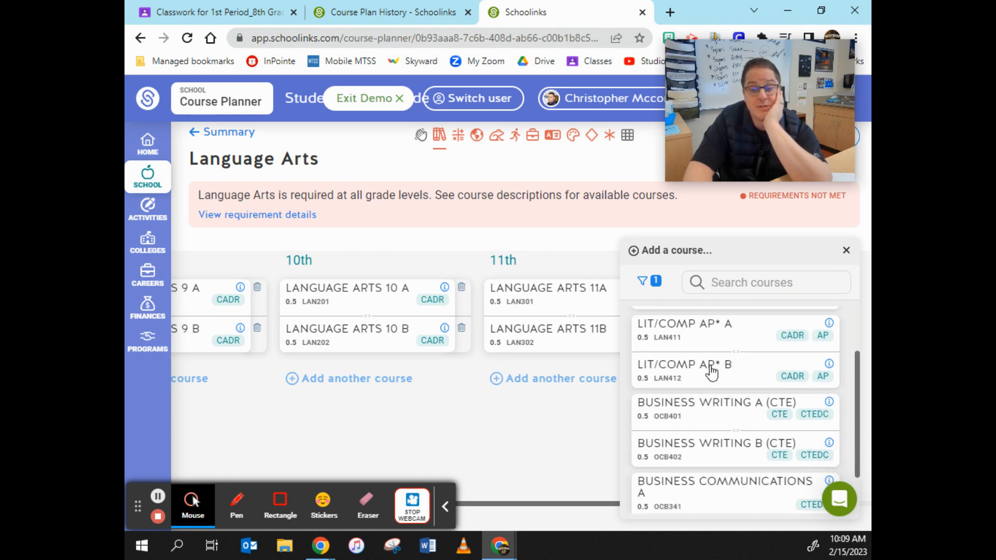
pyautogui.moveTo(731, 374)
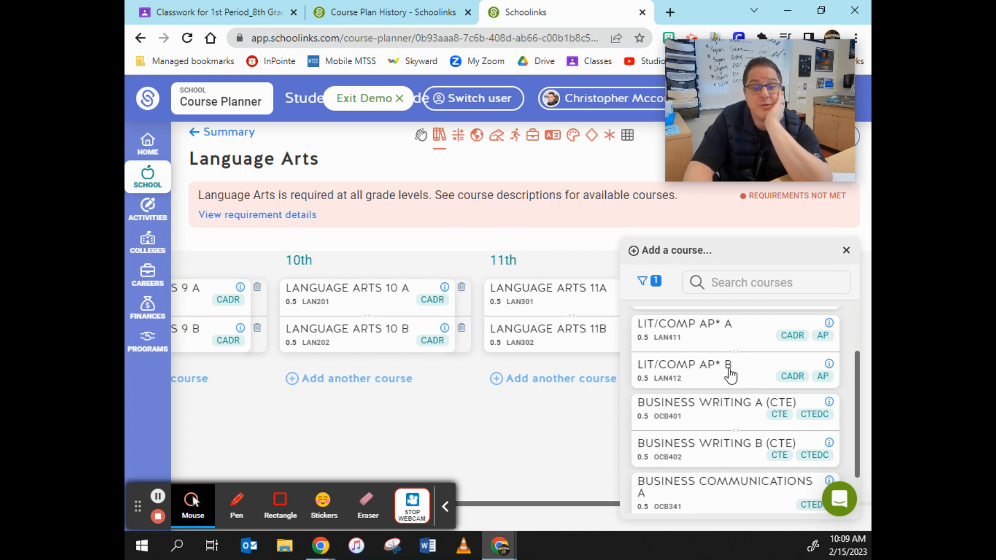
pyautogui.moveTo(710, 343)
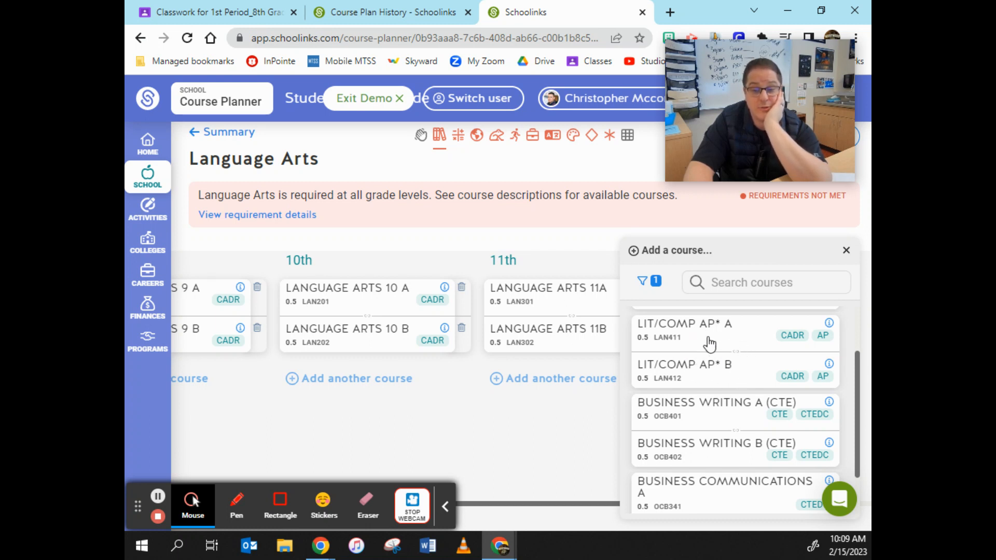
pyautogui.moveTo(716, 350)
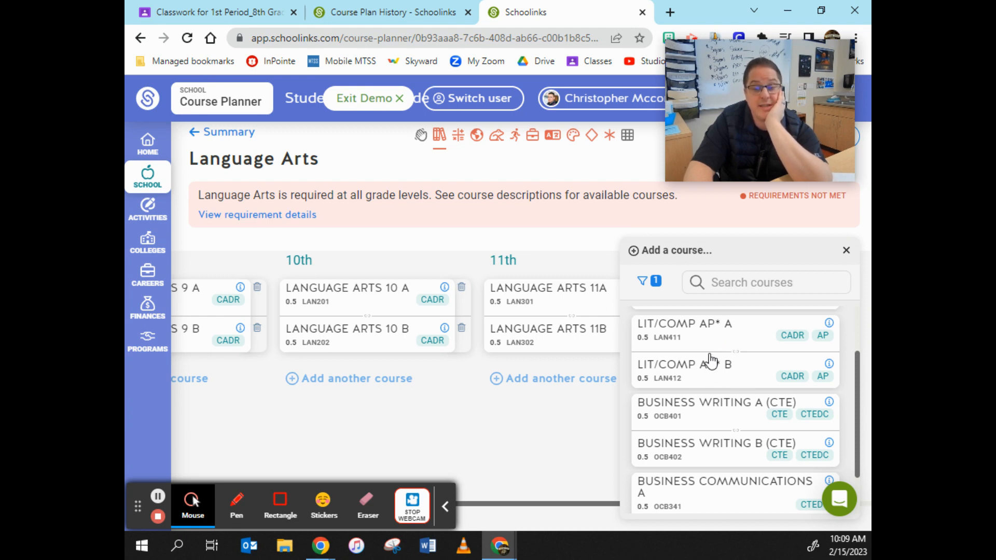
pyautogui.scroll(-3)
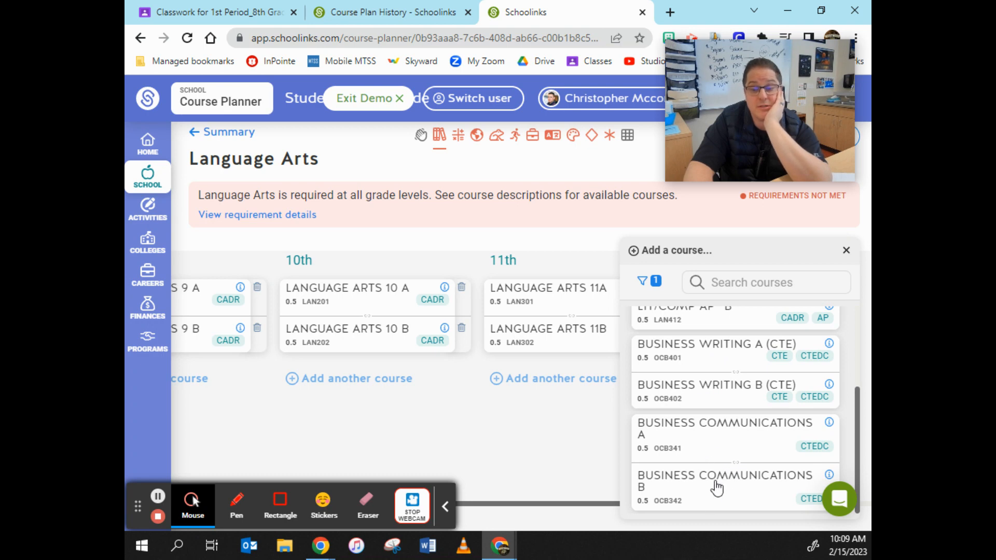
pyautogui.moveTo(614, 438)
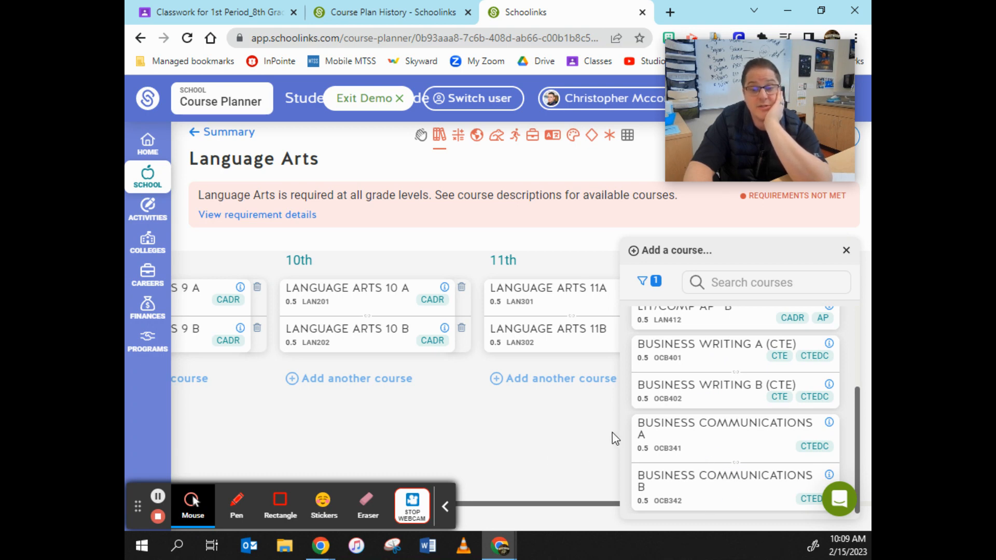
pyautogui.scroll(3)
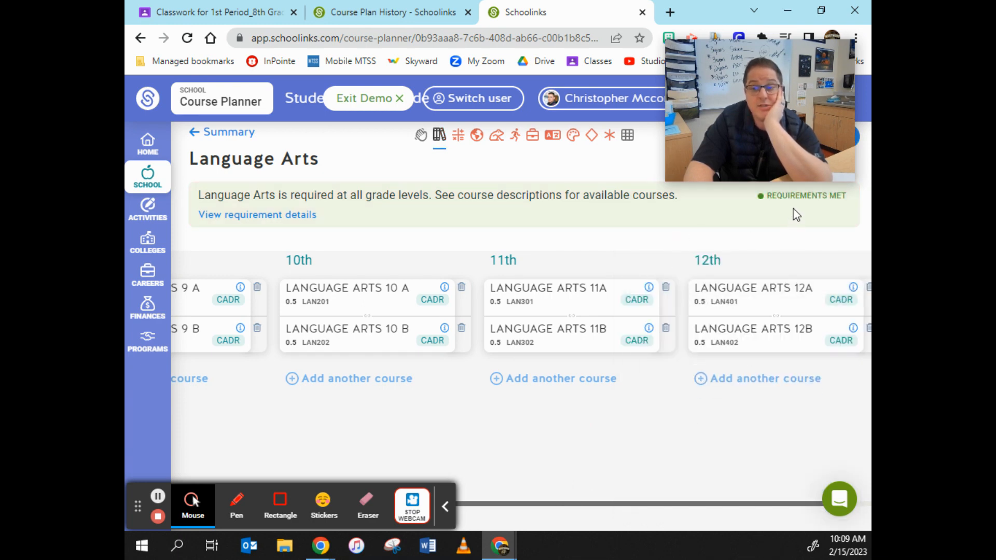
pyautogui.moveTo(284, 222)
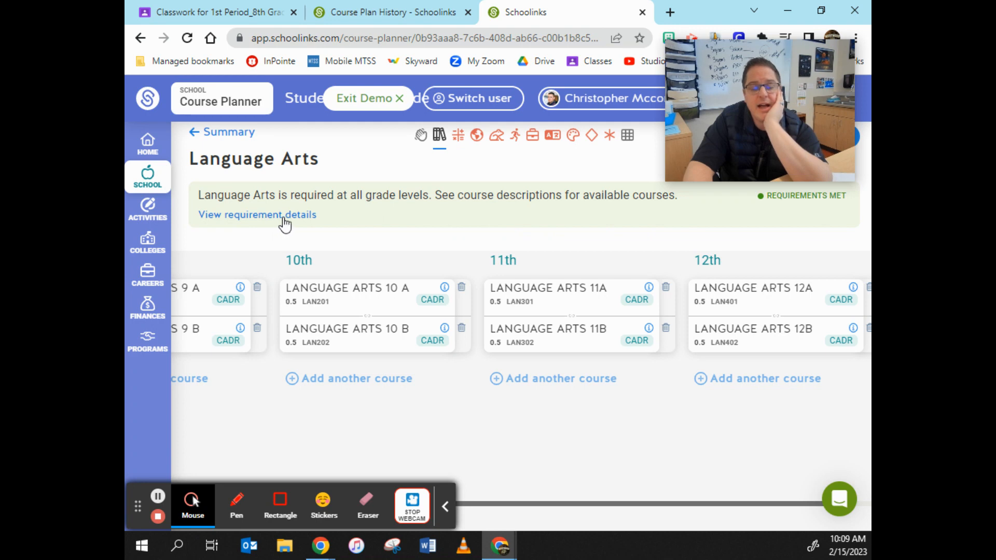
pyautogui.moveTo(741, 196)
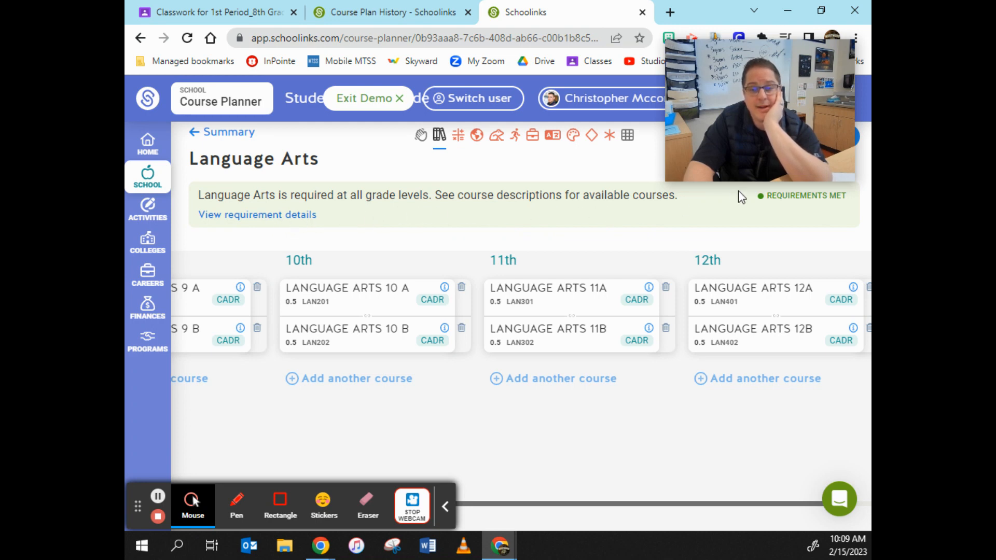
# - Return to the 2022–2023 plan summary and inspect Language Arts' three met sub-requirements
pyautogui.click(635, 505)
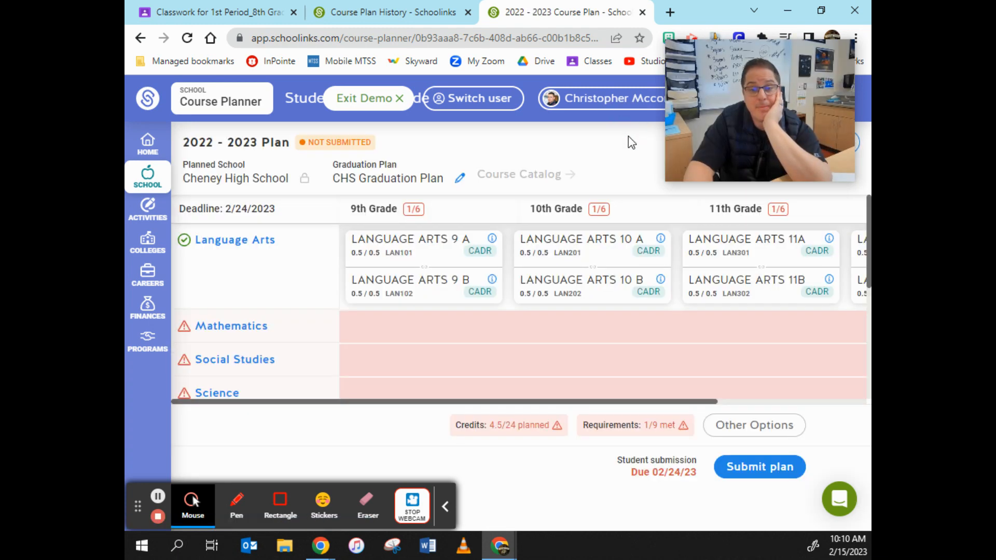
pyautogui.click(184, 240)
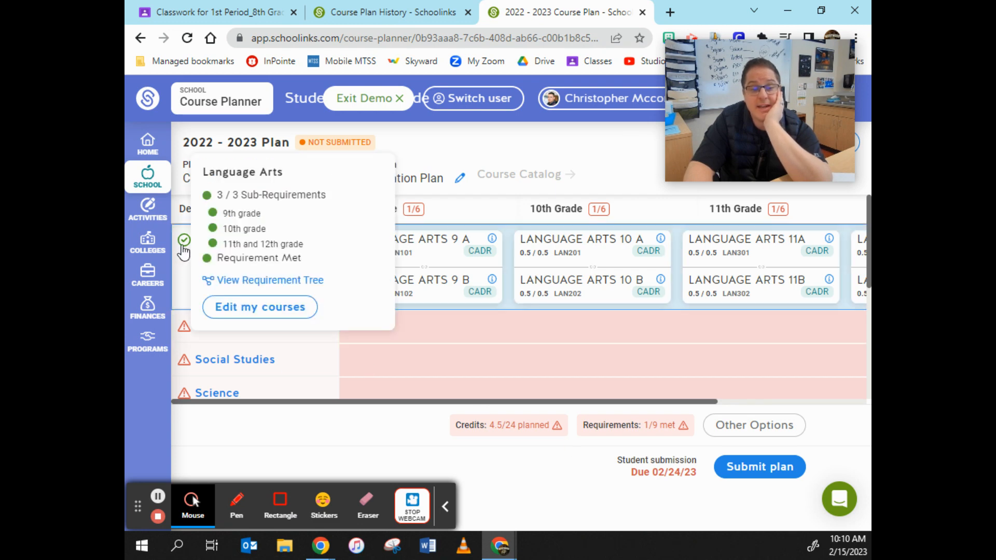
pyautogui.moveTo(216, 250)
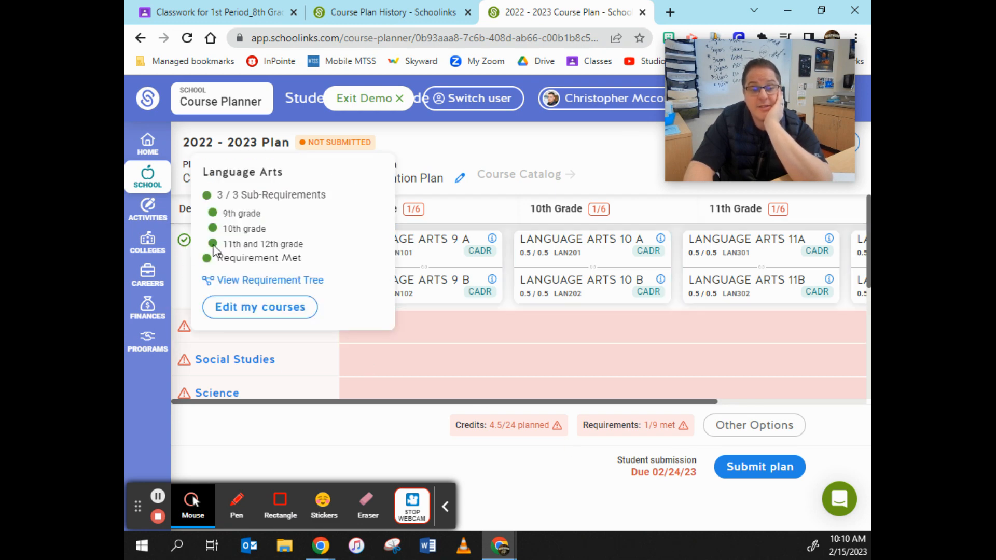
pyautogui.moveTo(521, 281)
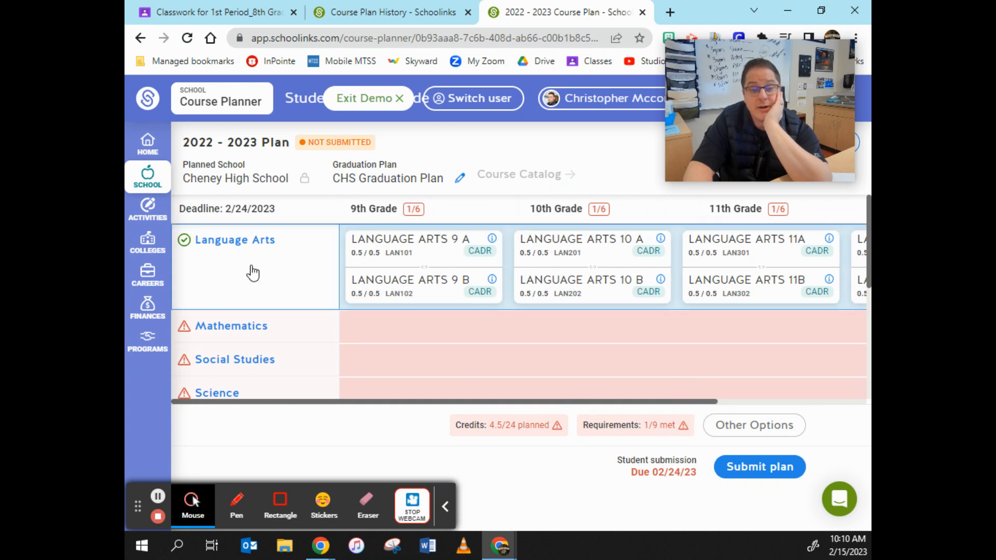
pyautogui.moveTo(236, 268)
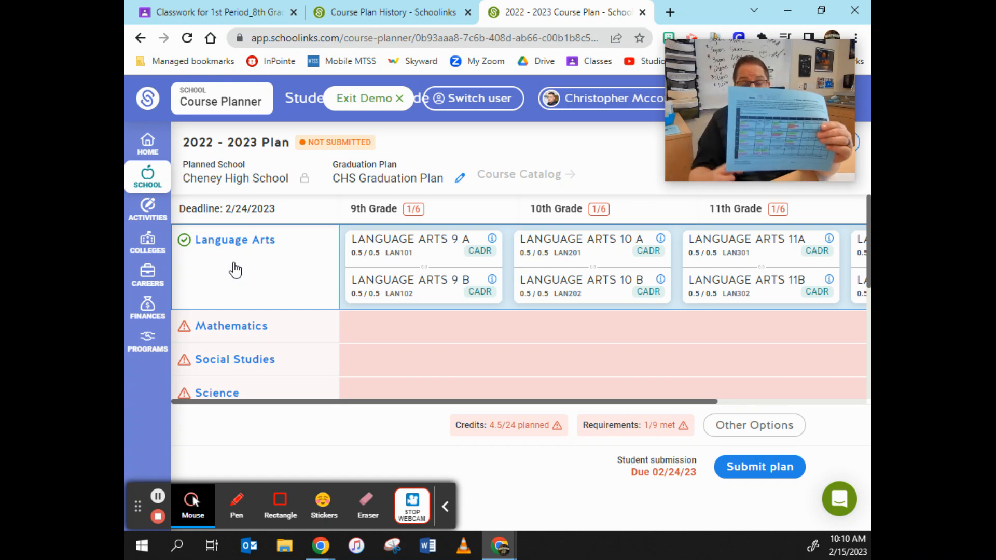
pyautogui.moveTo(261, 265)
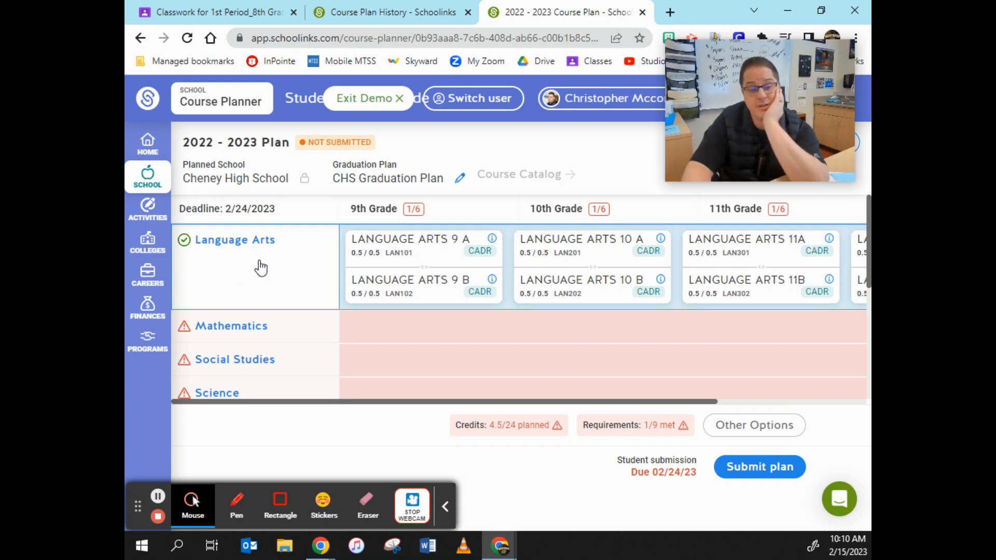
# - View Language Arts, check the empty Mathematics courses, then switch back to Language Arts
pyautogui.click(235, 240)
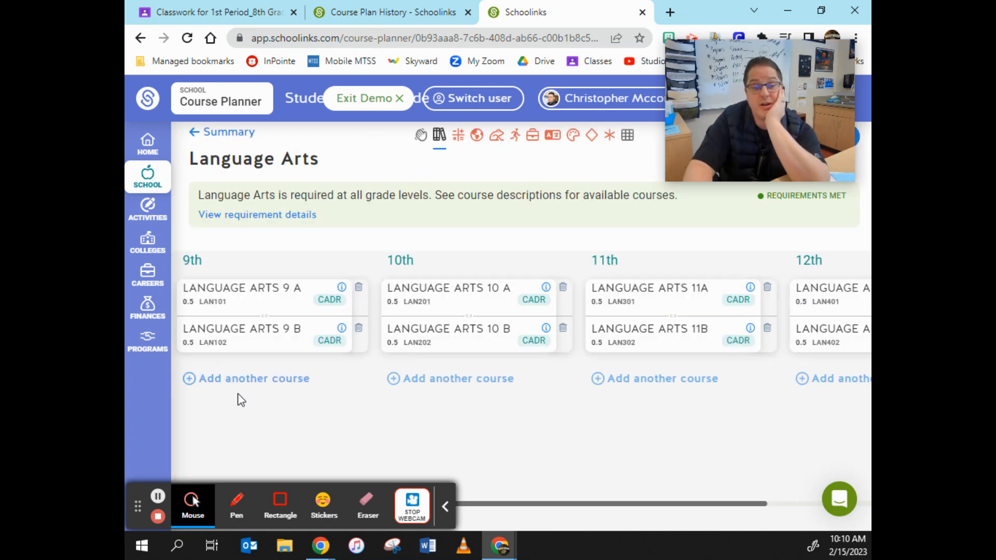
pyautogui.moveTo(512, 260)
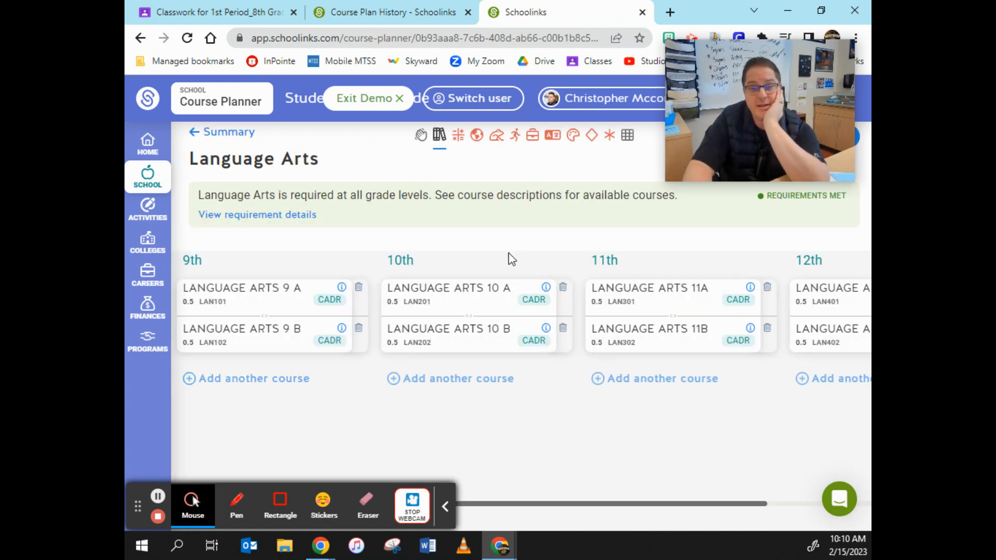
pyautogui.moveTo(552, 135)
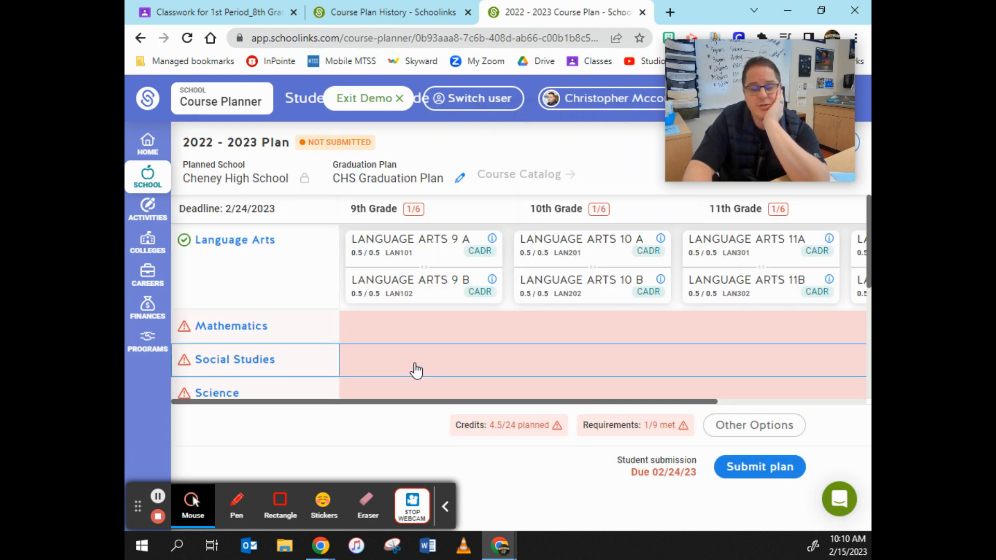
pyautogui.click(232, 326)
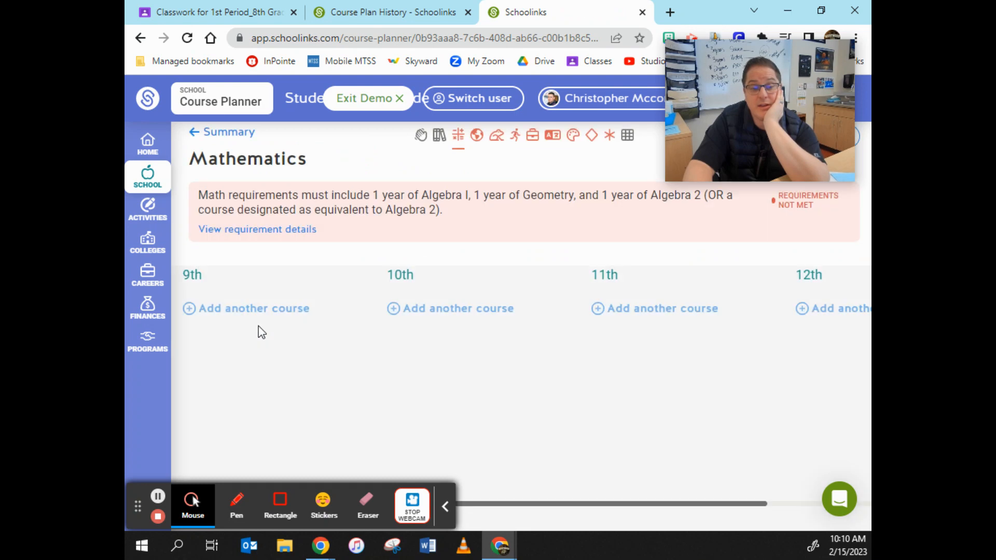
pyautogui.moveTo(800, 221)
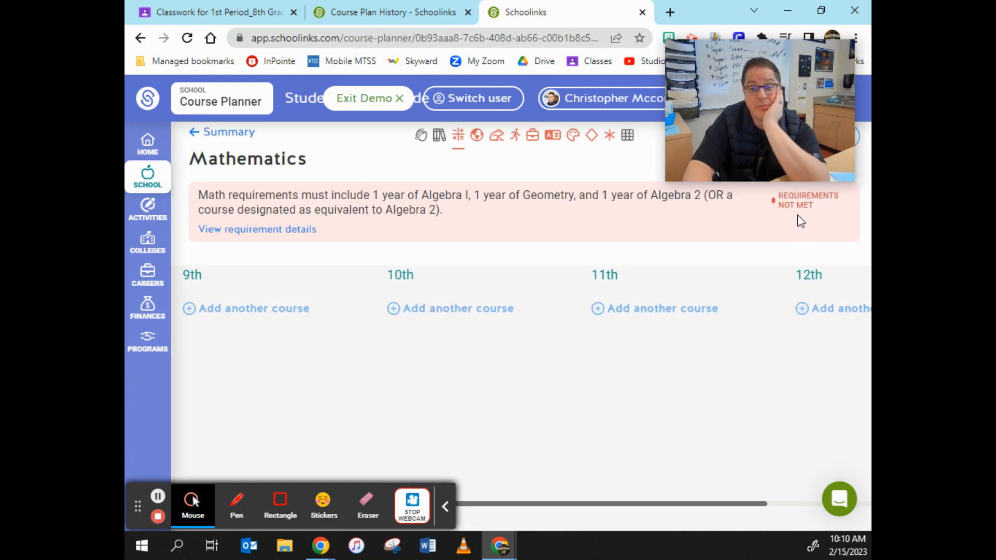
pyautogui.moveTo(293, 211)
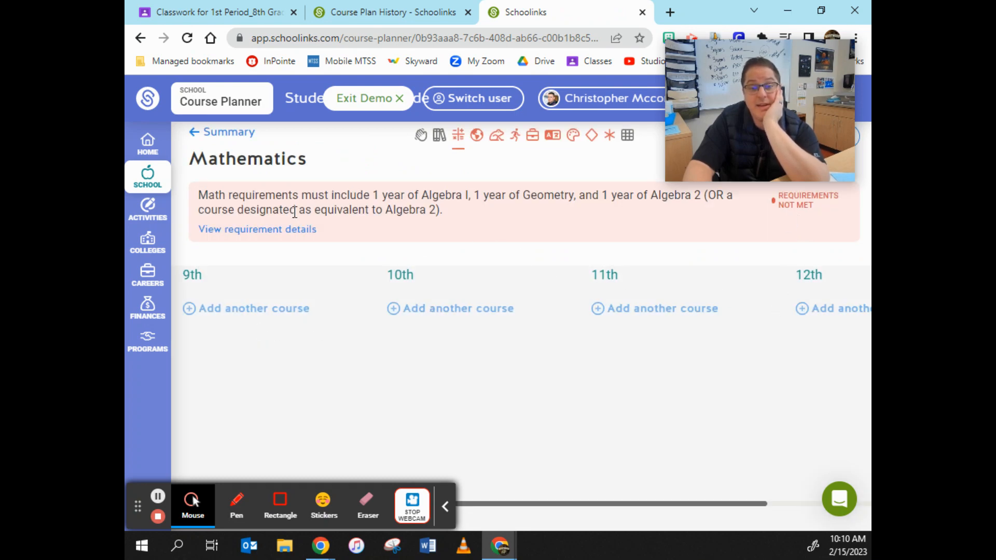
pyautogui.moveTo(514, 258)
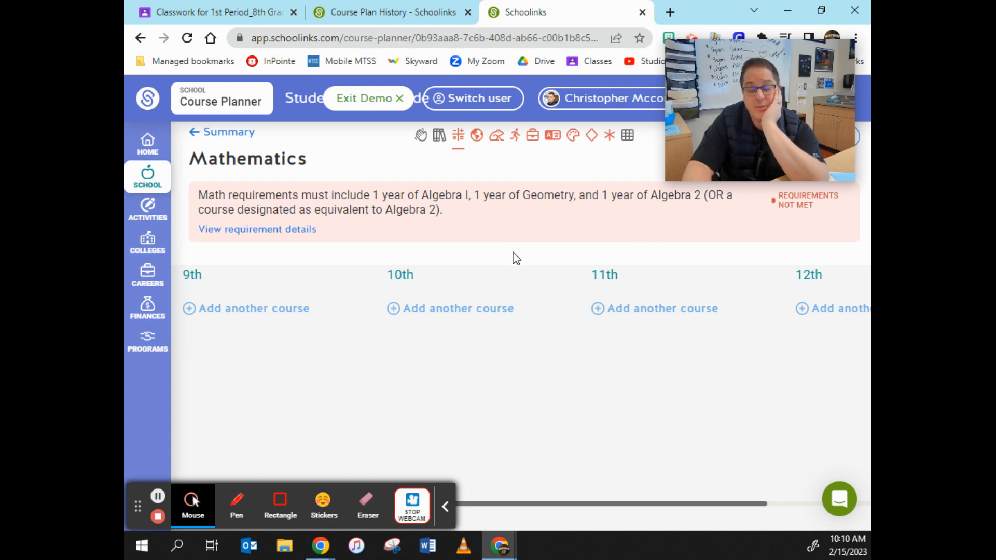
pyautogui.moveTo(439, 135)
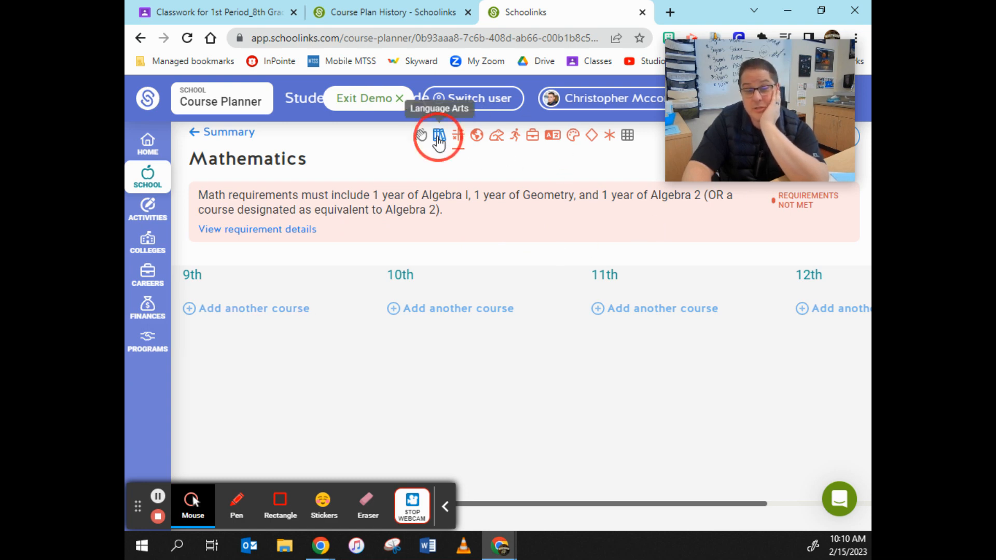
pyautogui.click(438, 135)
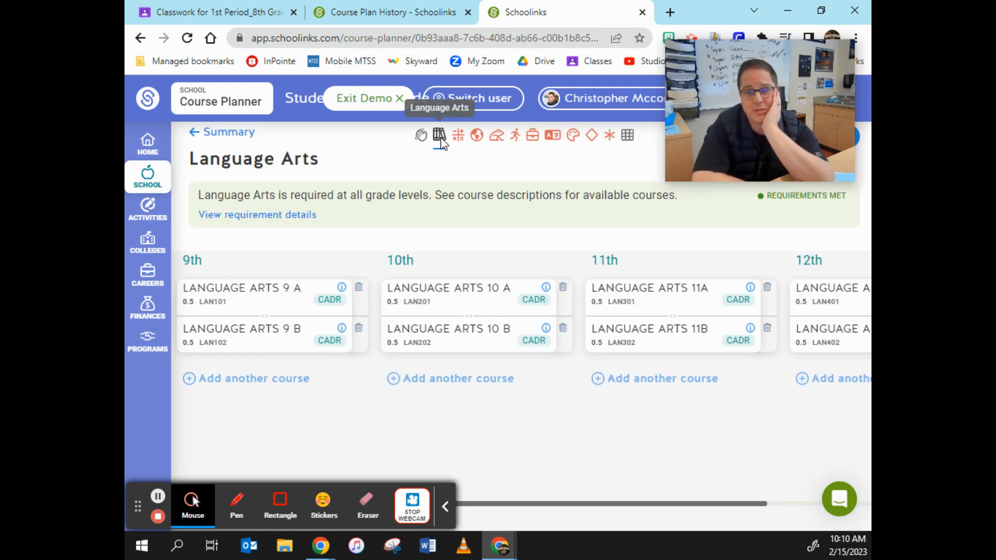